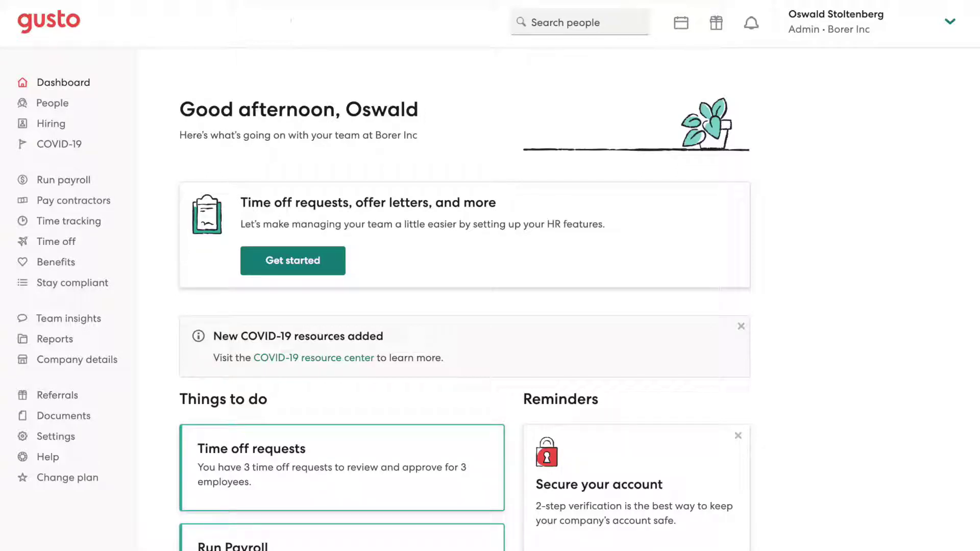
mouse_move(488, 104)
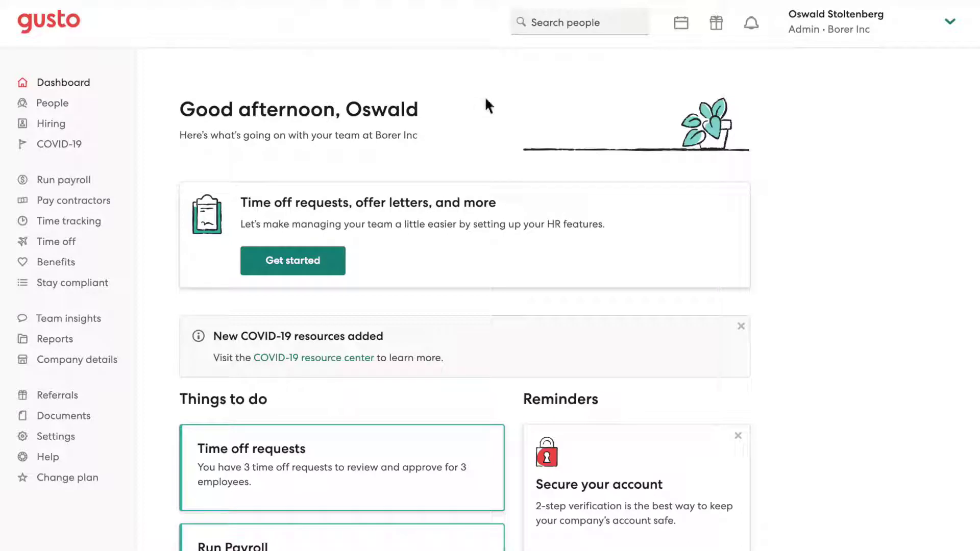
From Gusto's Hiring overview, start hiring a new person to reach the person-type choice
left_click(51, 124)
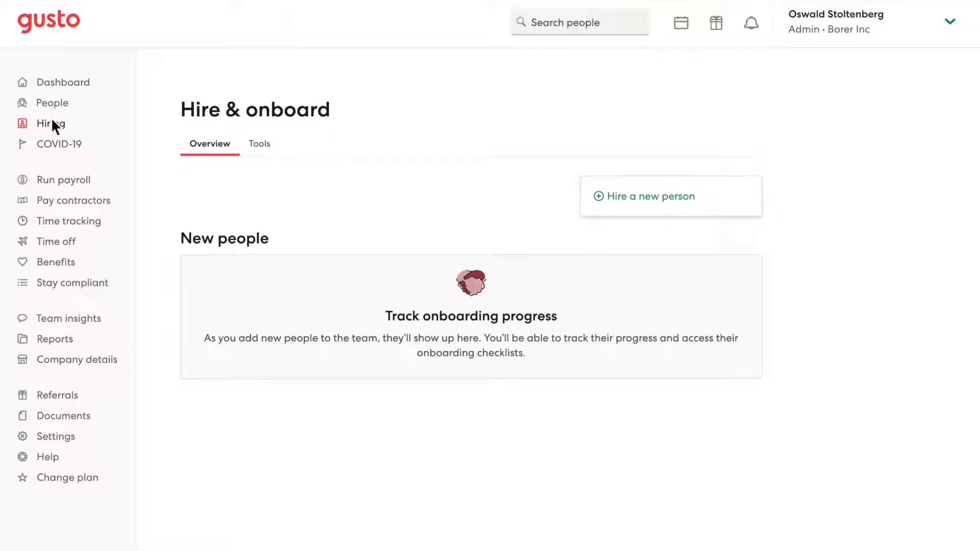
left_click(648, 196)
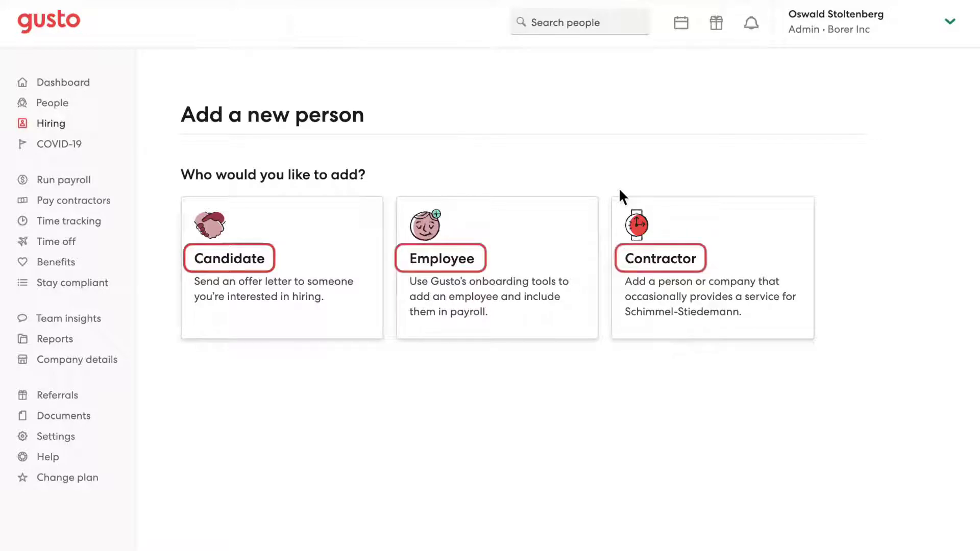
Choose Employee, review the form with Account Manager at 75000 per year, and save to continue
left_click(440, 258)
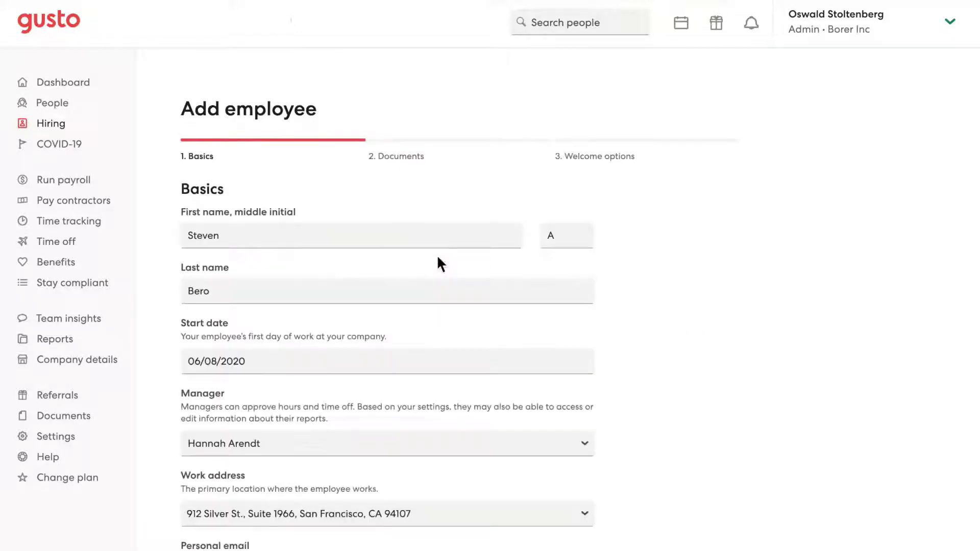
scroll("down", 3)
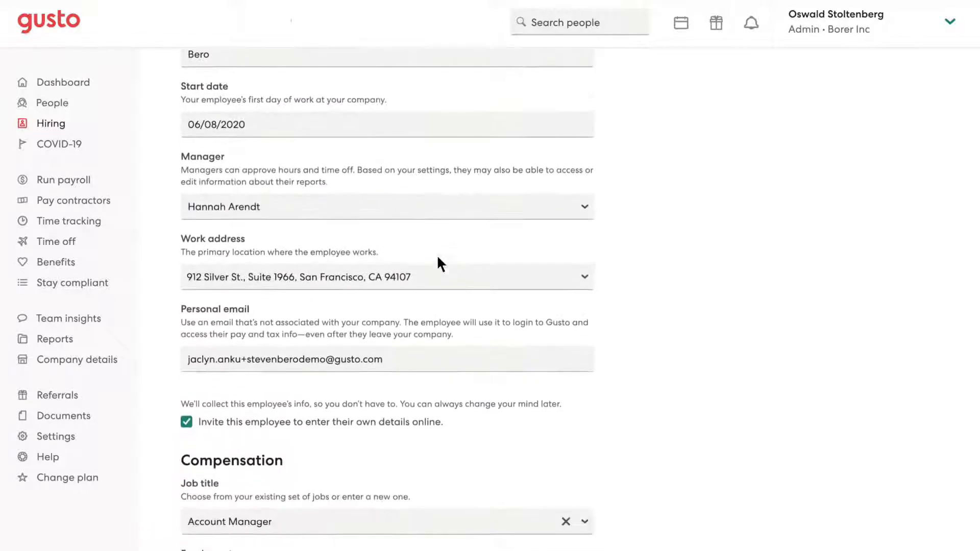
scroll("down", 3)
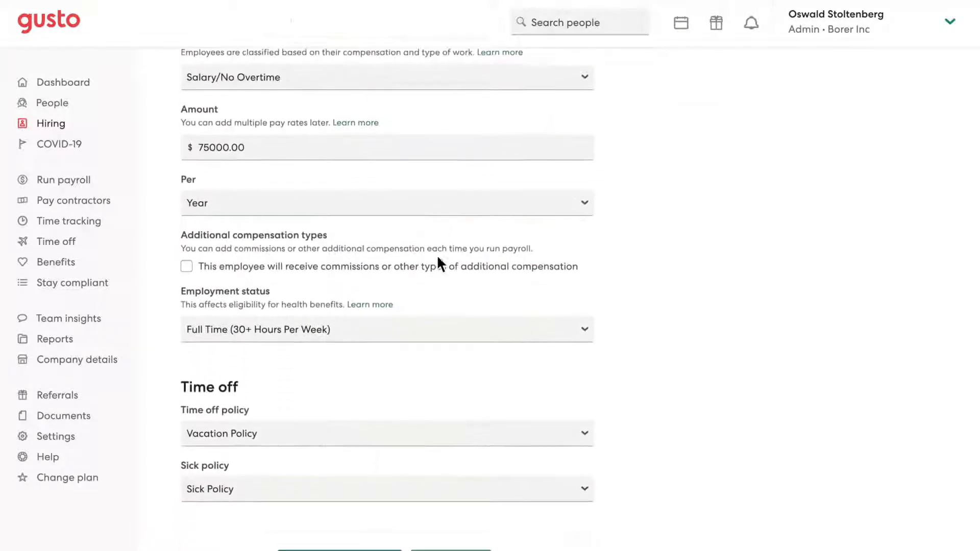
scroll("up", 3)
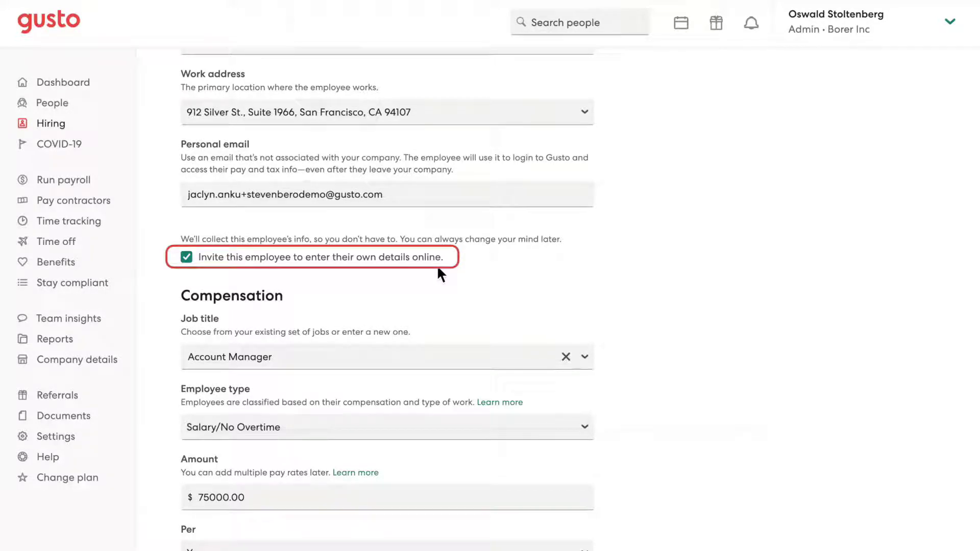
scroll("down", 3)
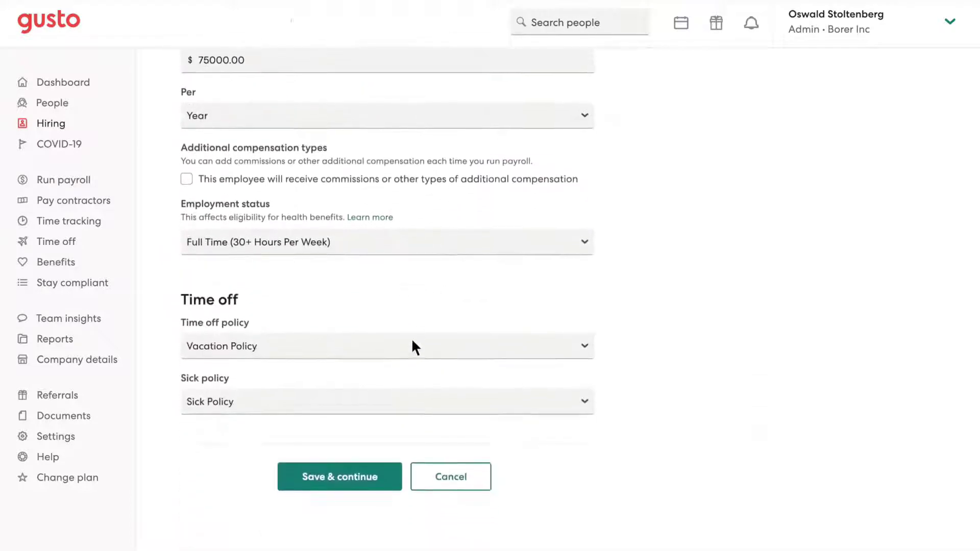
left_click(339, 477)
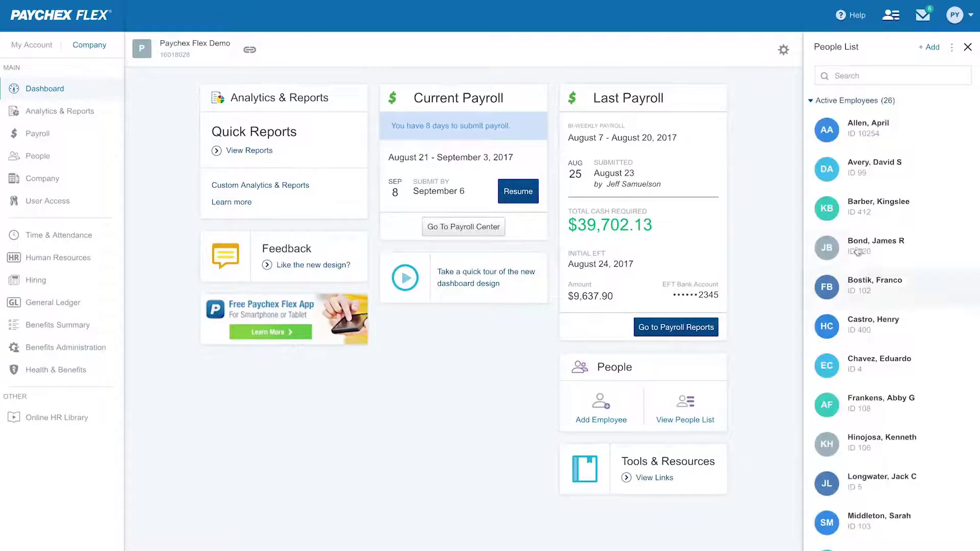
left_click(879, 207)
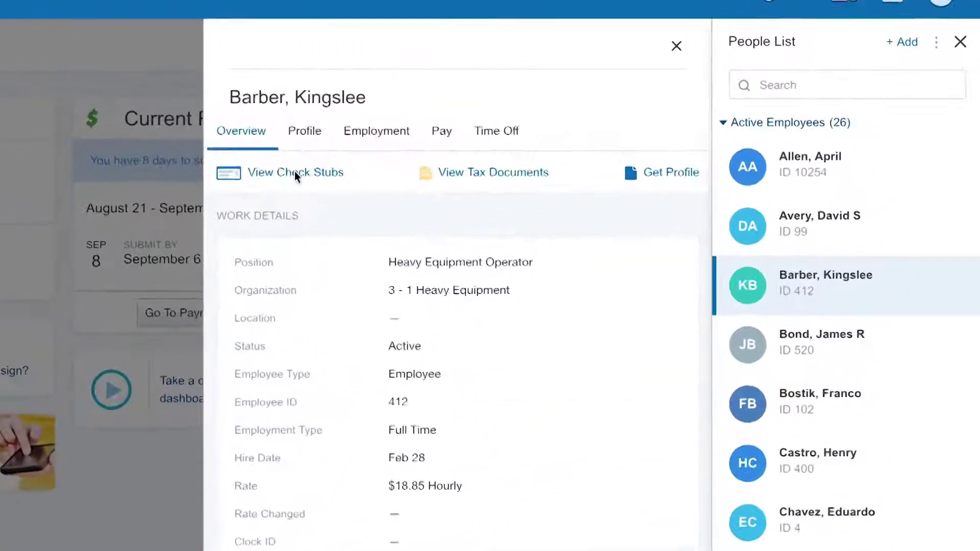
left_click(296, 173)
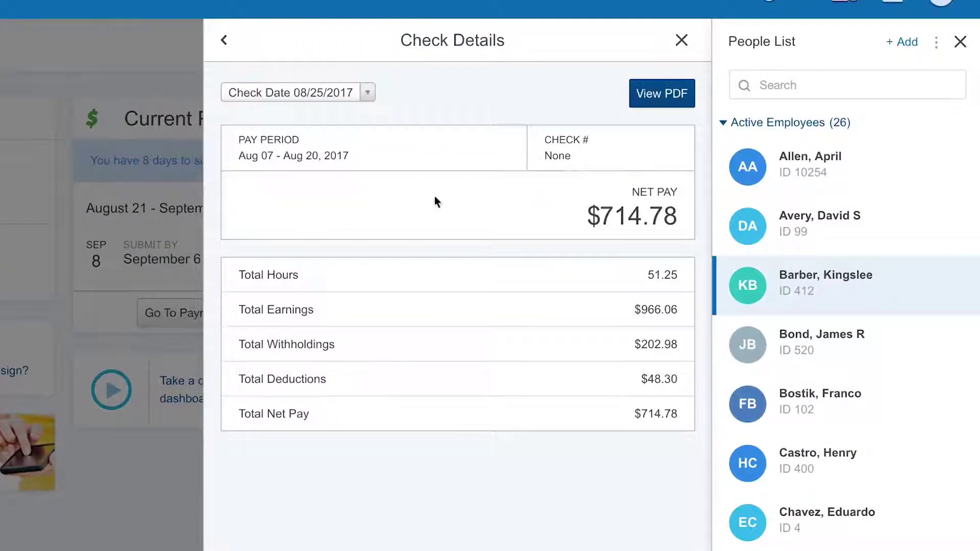
left_click(681, 40)
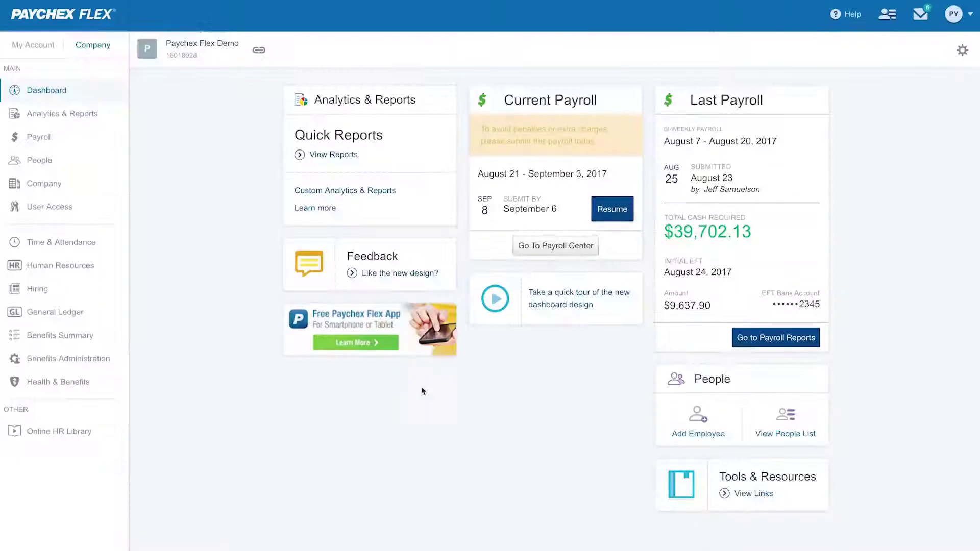
left_click(37, 289)
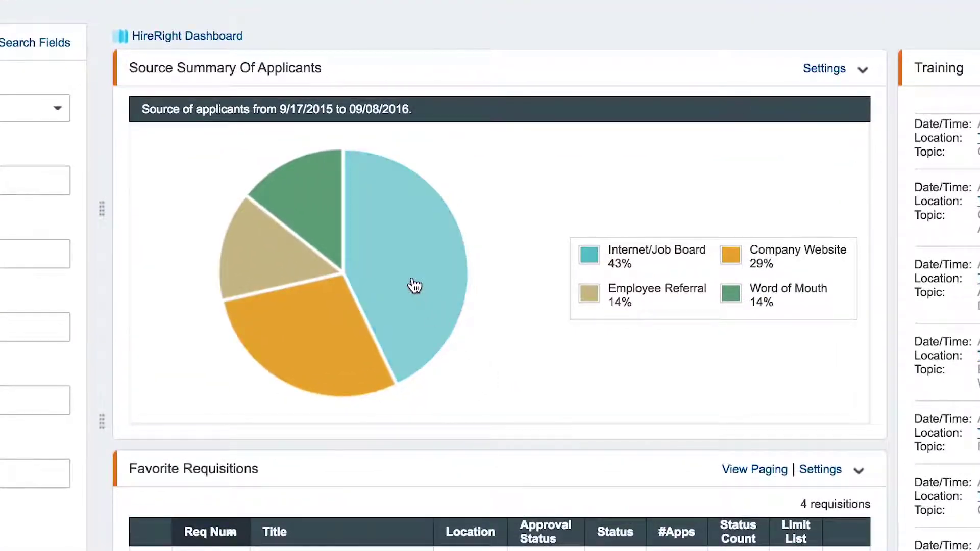
left_click(415, 284)
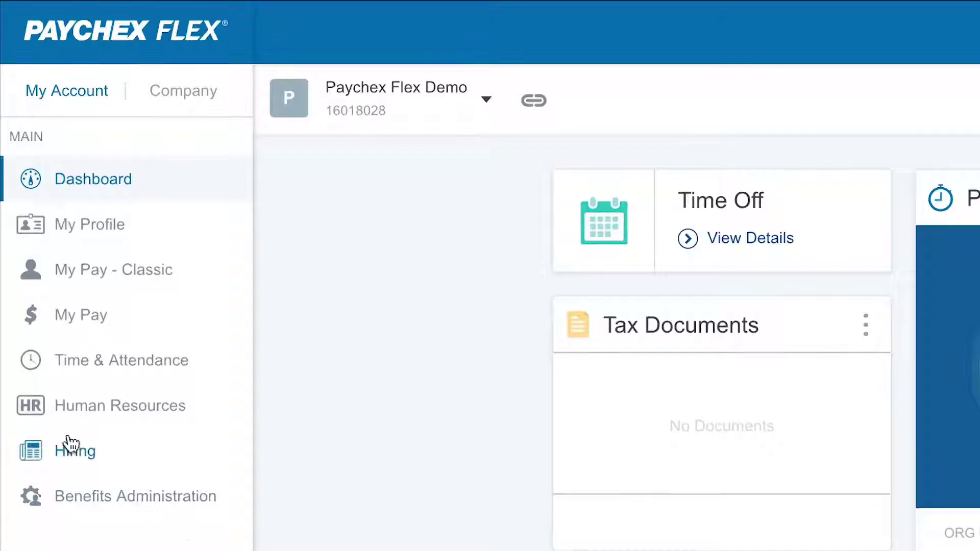
left_click(118, 405)
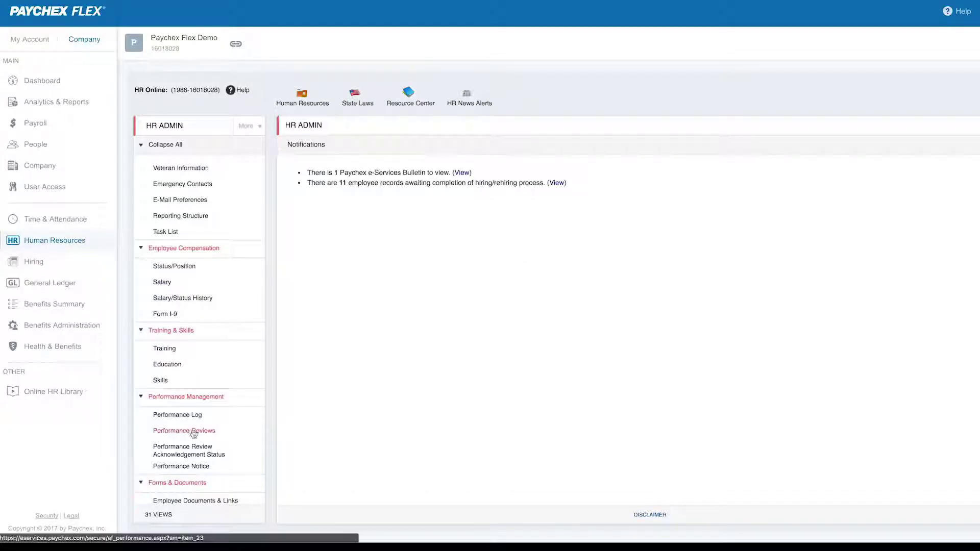
left_click(184, 431)
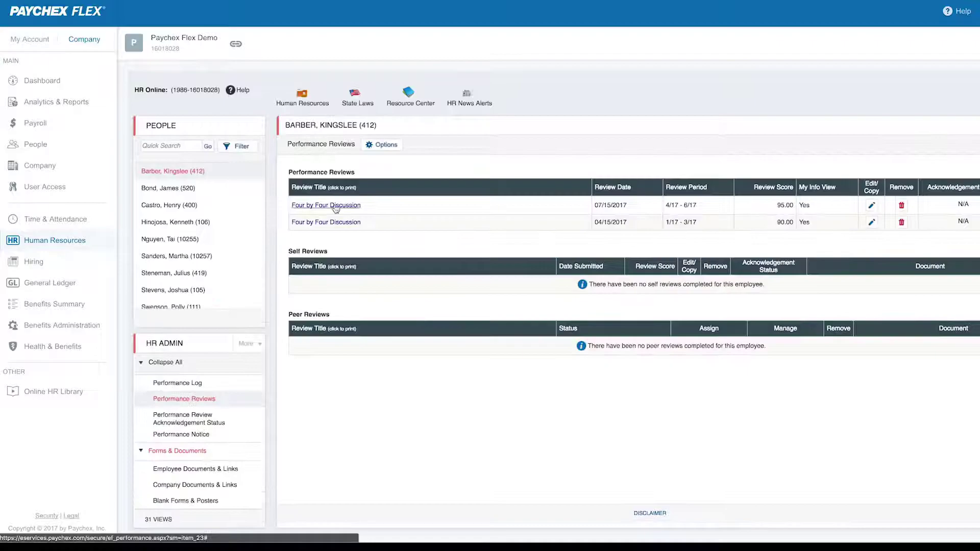
left_click(326, 205)
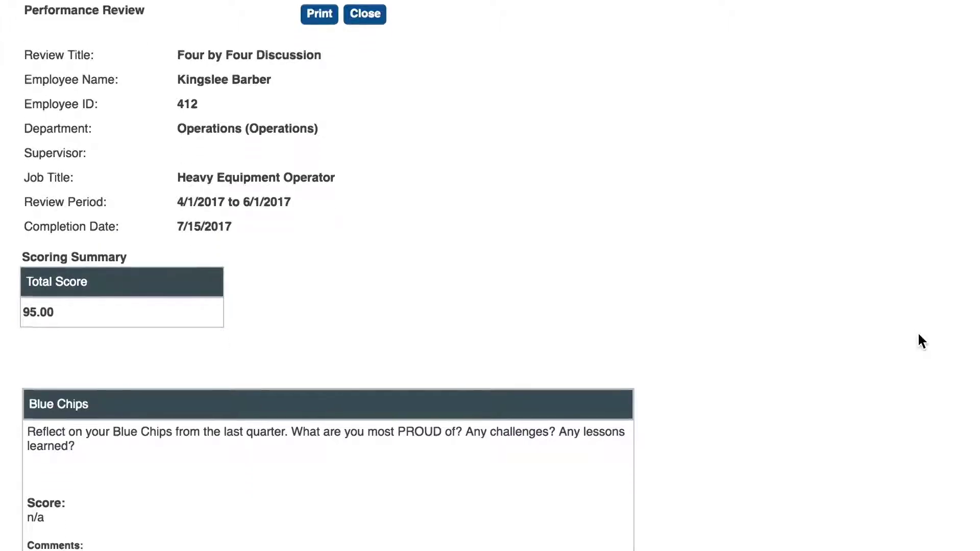
scroll("down", 3)
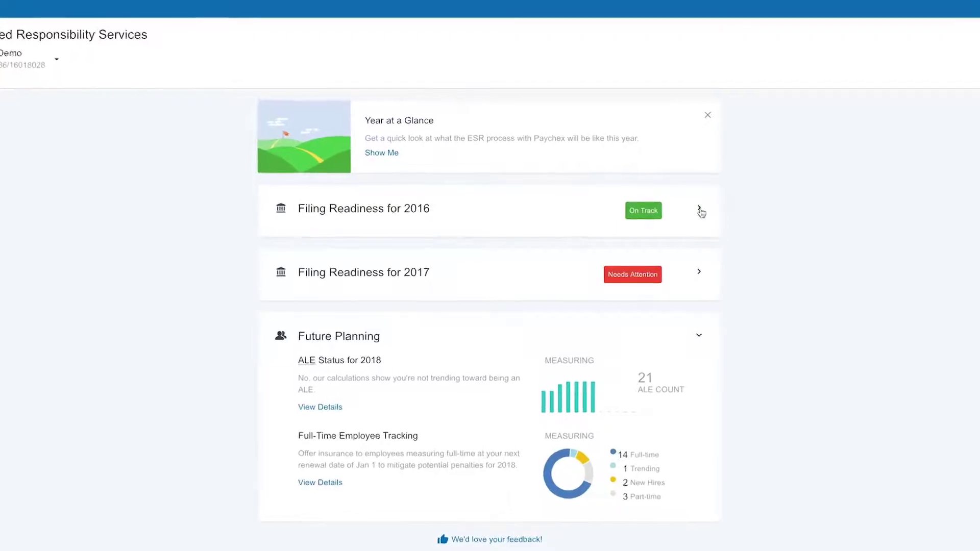
left_click(701, 210)
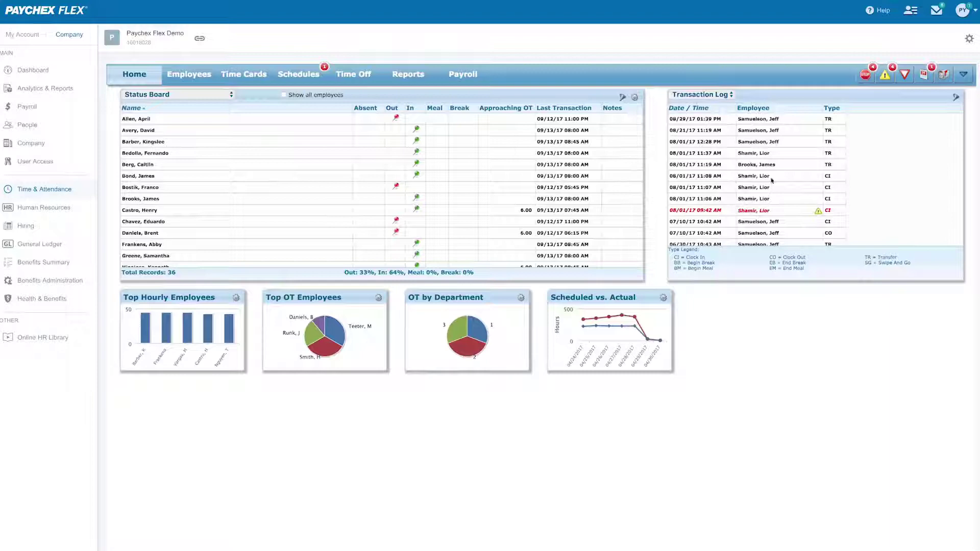
left_click(466, 338)
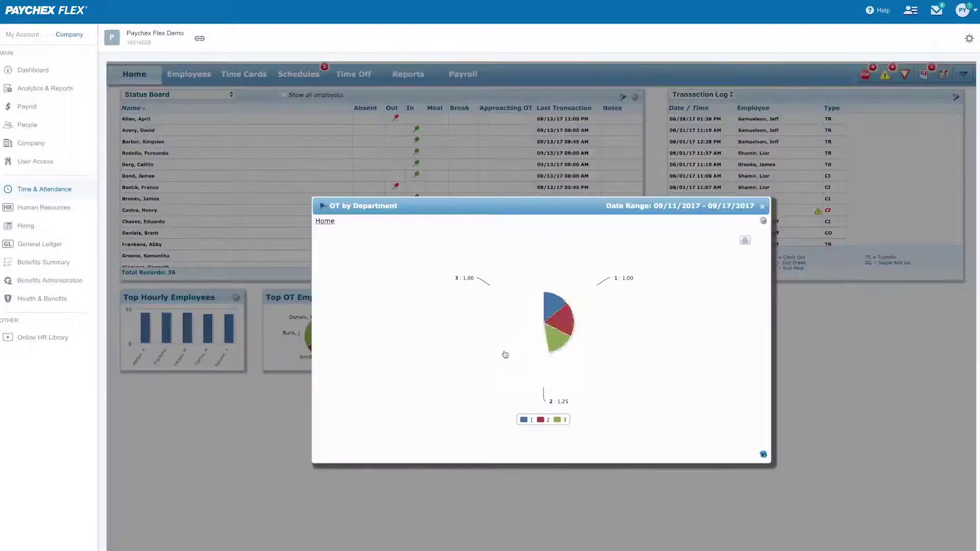
left_click(556, 321)
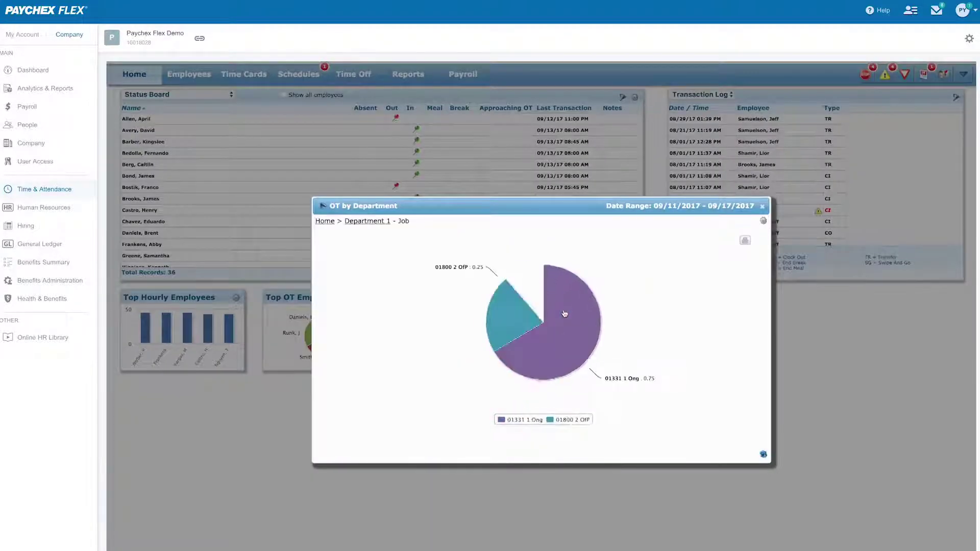
left_click(562, 313)
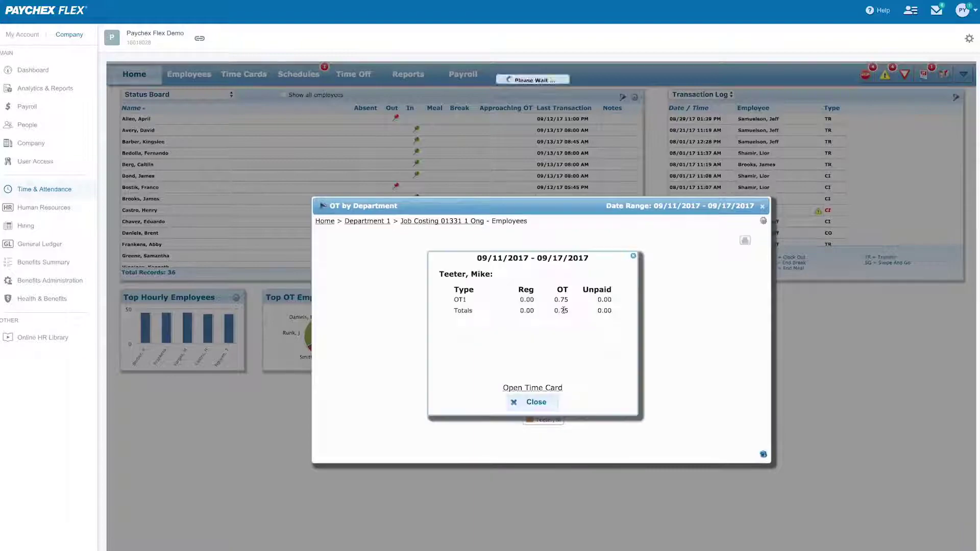
left_click(33, 71)
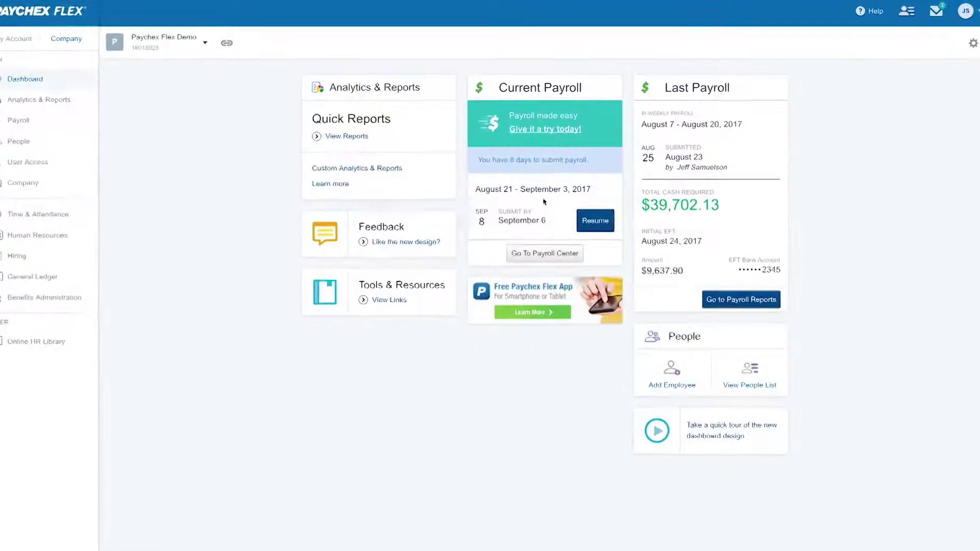
Resume the current payroll and review its totals: 26 checks totaling $35,377.35
left_click(594, 220)
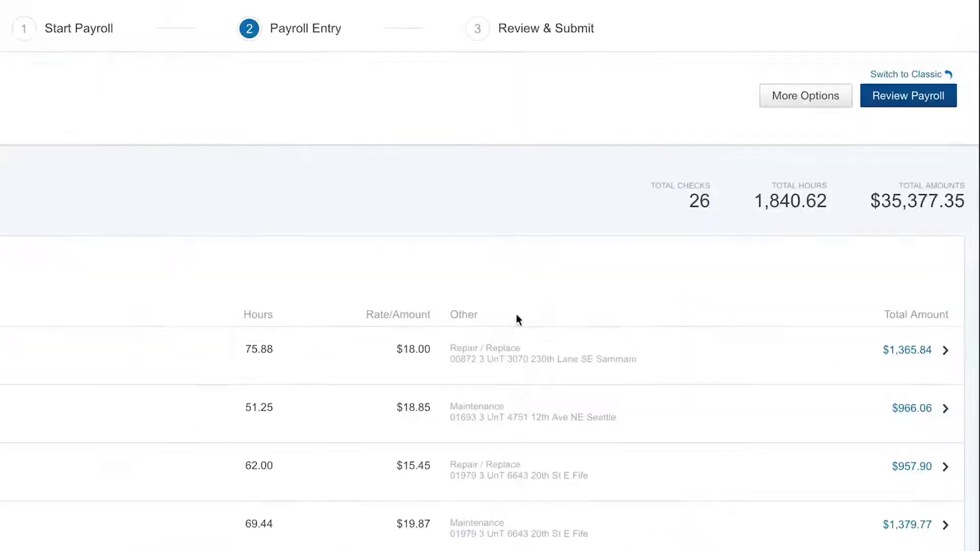
left_click(907, 96)
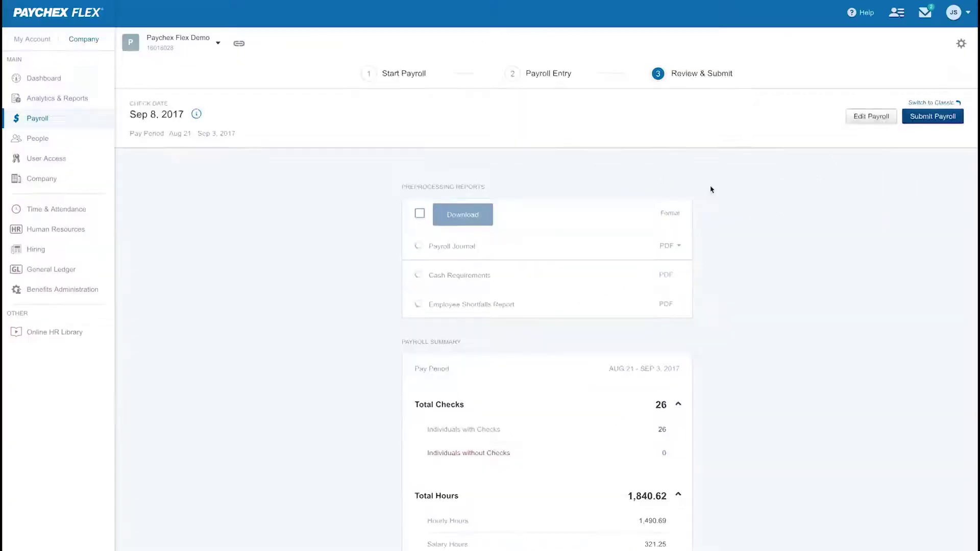
scroll("down", 3)
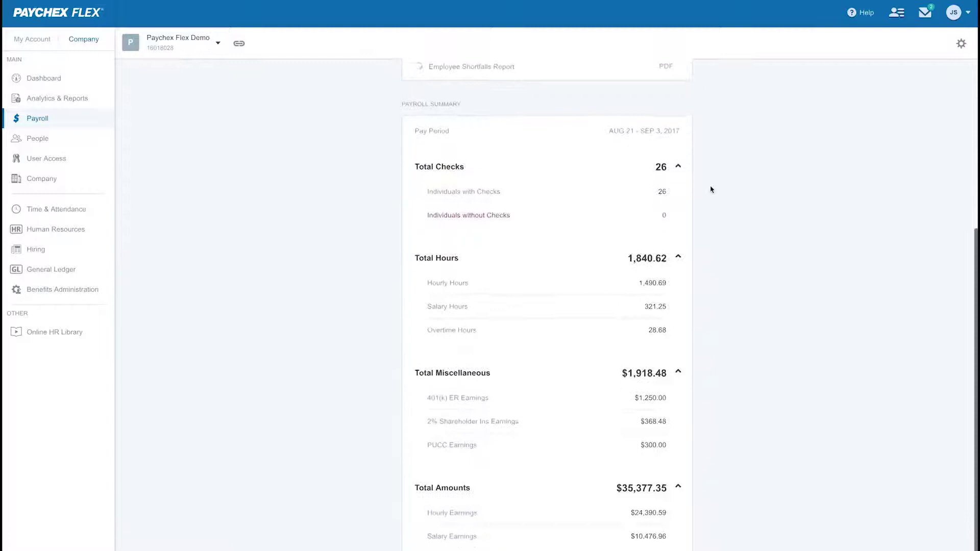
scroll("up", 3)
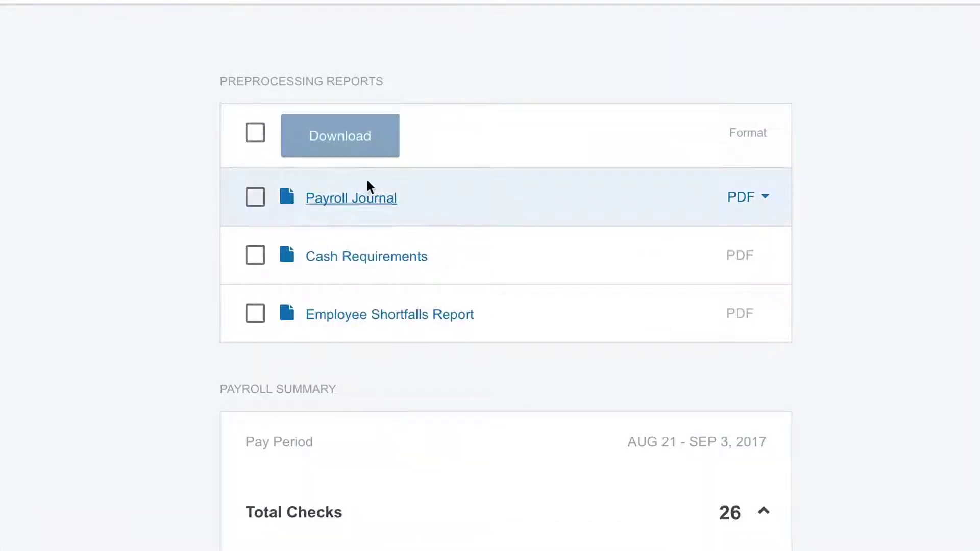
mouse_move(425, 330)
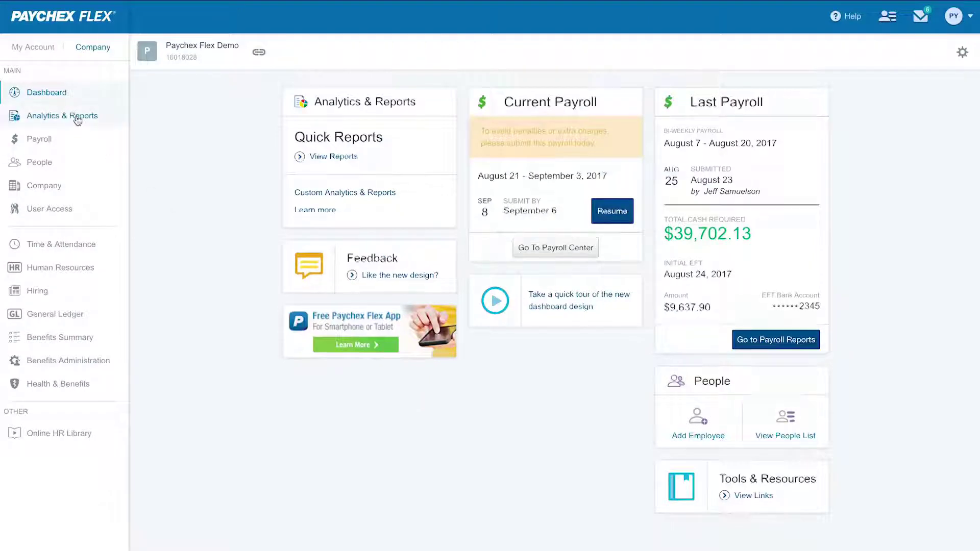
Browse Paychex Flex Quick Reports, then switch to the Gusto admin dashboard for Borer Inc
left_click(333, 157)
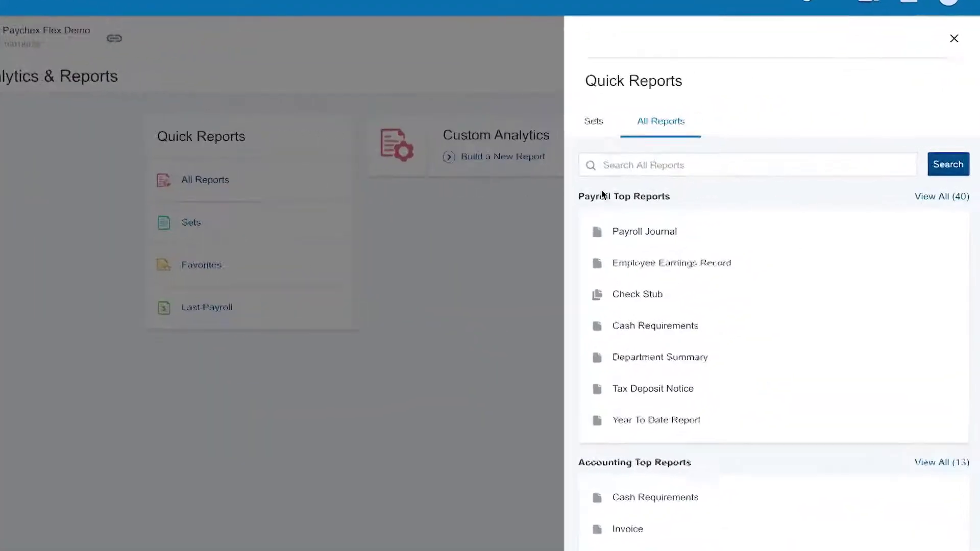
scroll("down", 3)
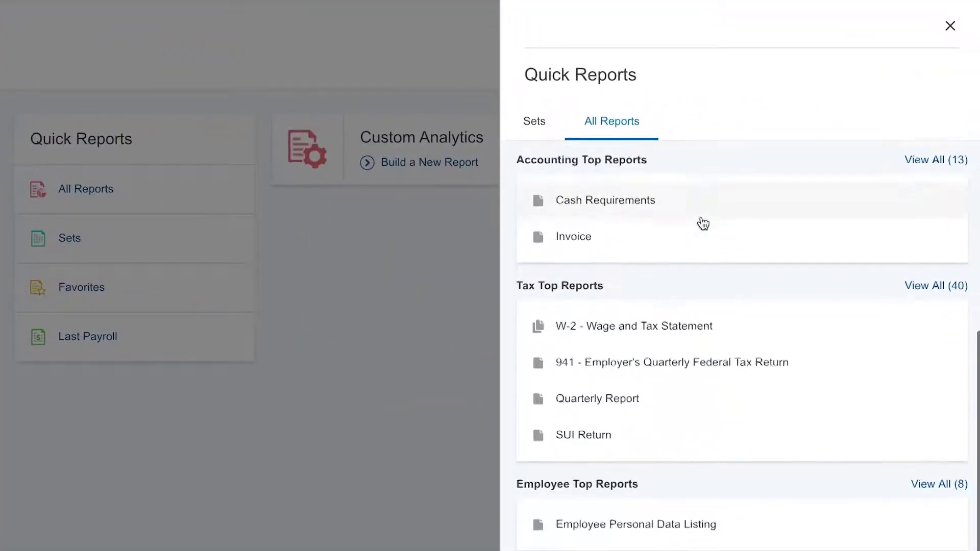
scroll("down", 3)
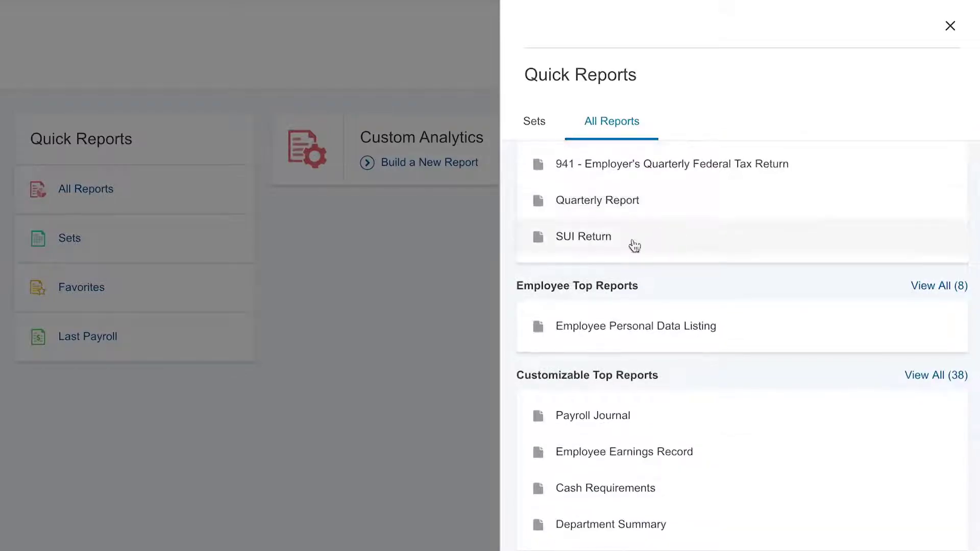
left_click(949, 26)
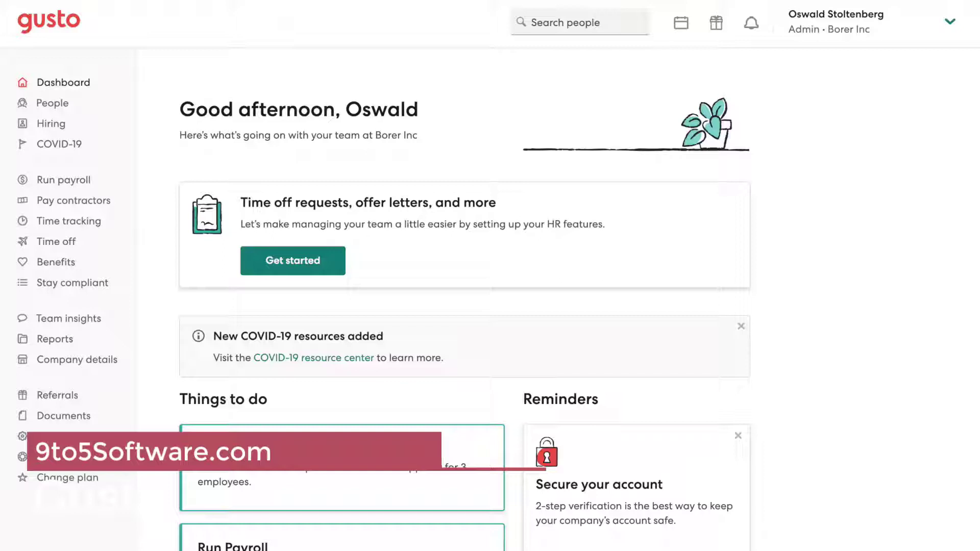
mouse_move(489, 105)
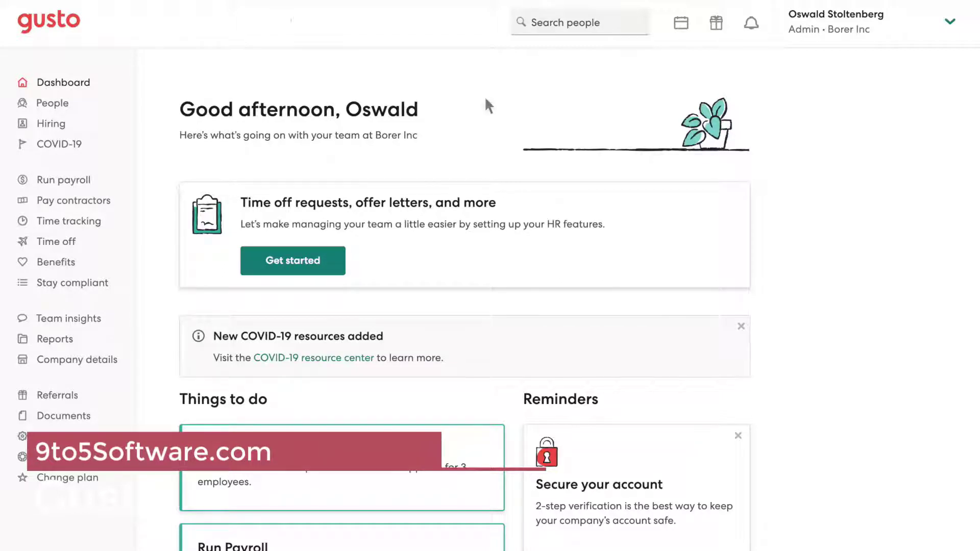
left_click(51, 123)
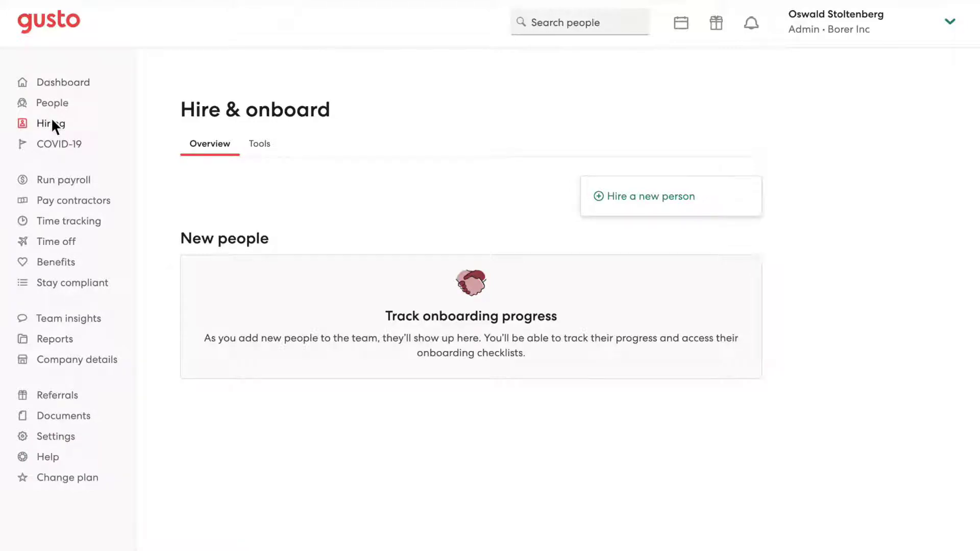
mouse_move(568, 189)
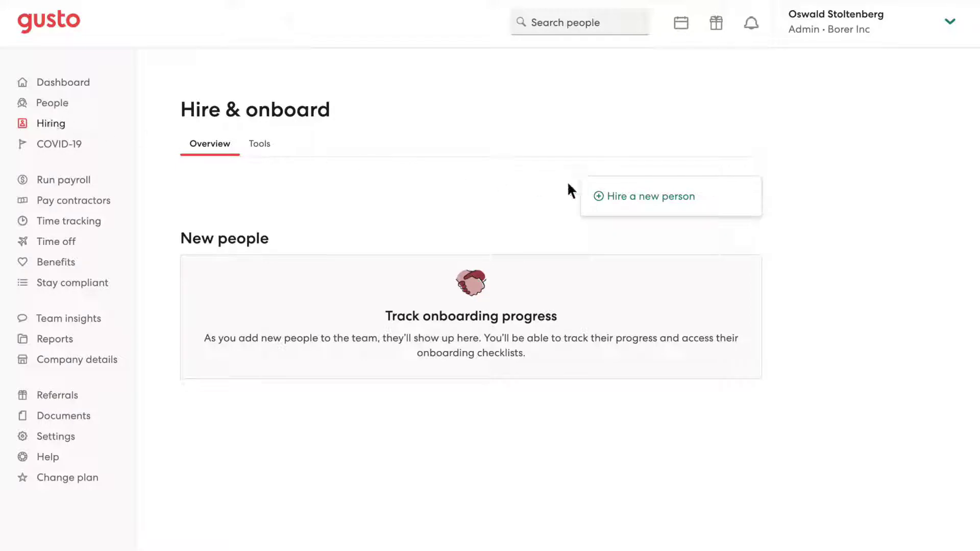
left_click(650, 196)
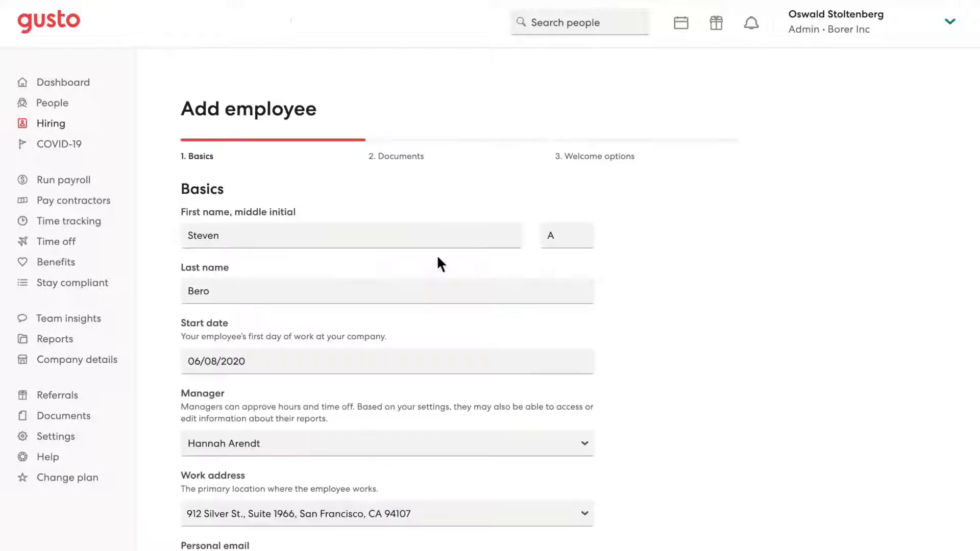
scroll("down", 3)
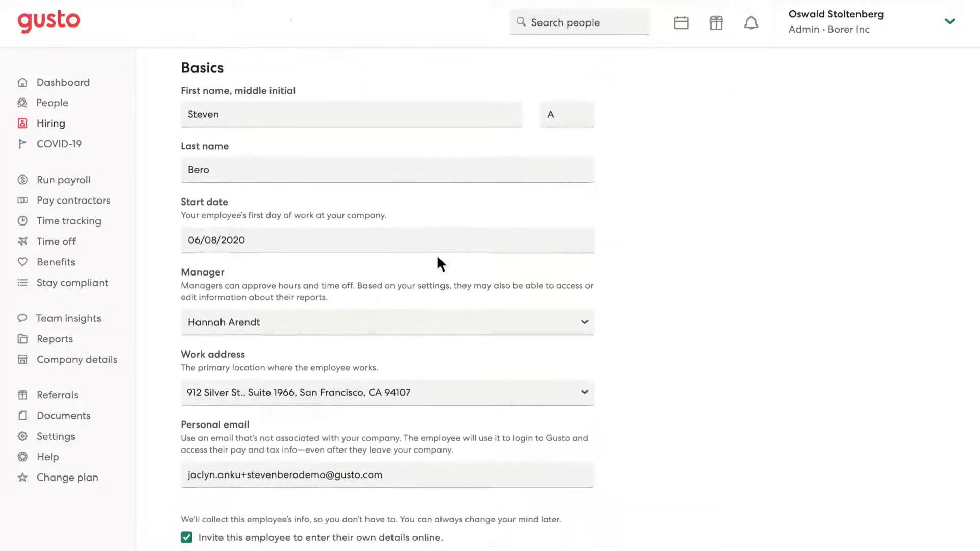
scroll("down", 3)
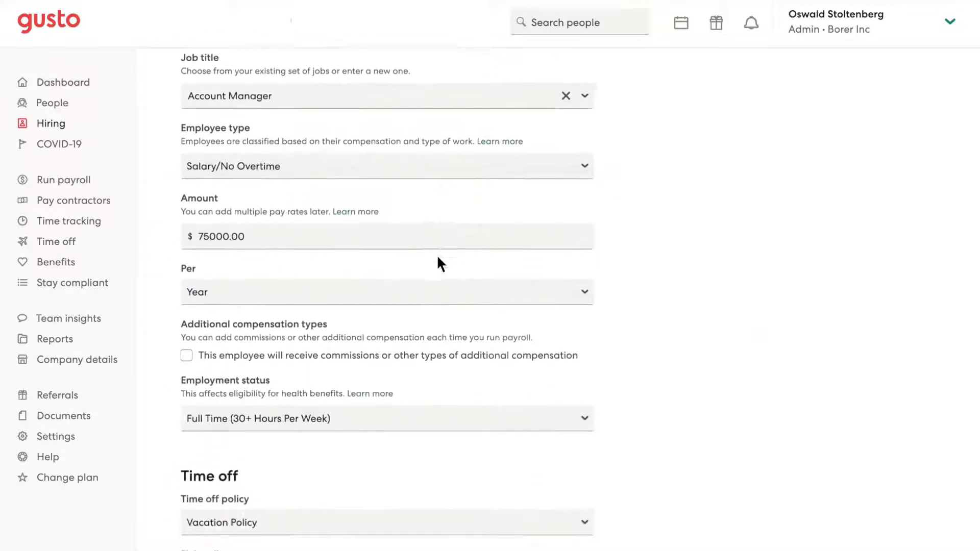
scroll("down", 3)
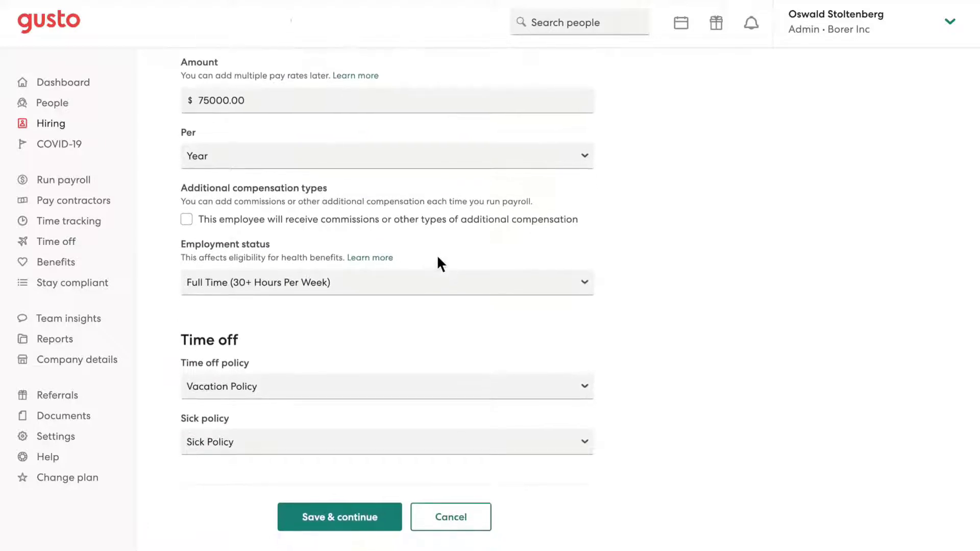
scroll("up", 3)
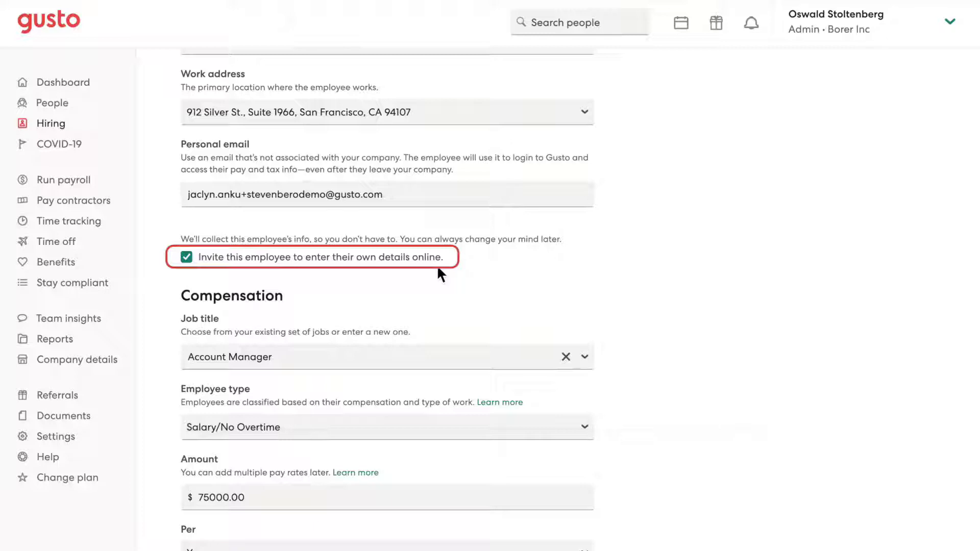
scroll("down", 3)
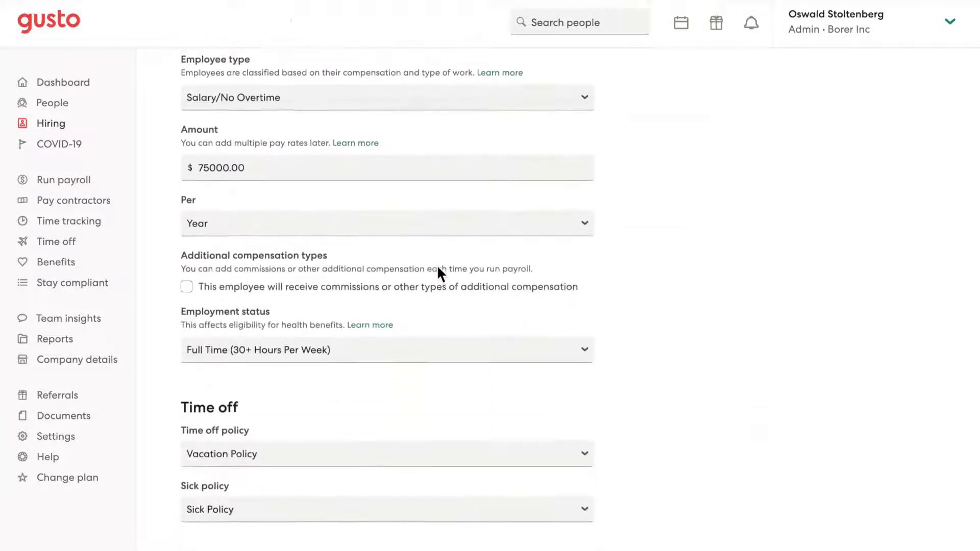
left_click(385, 528)
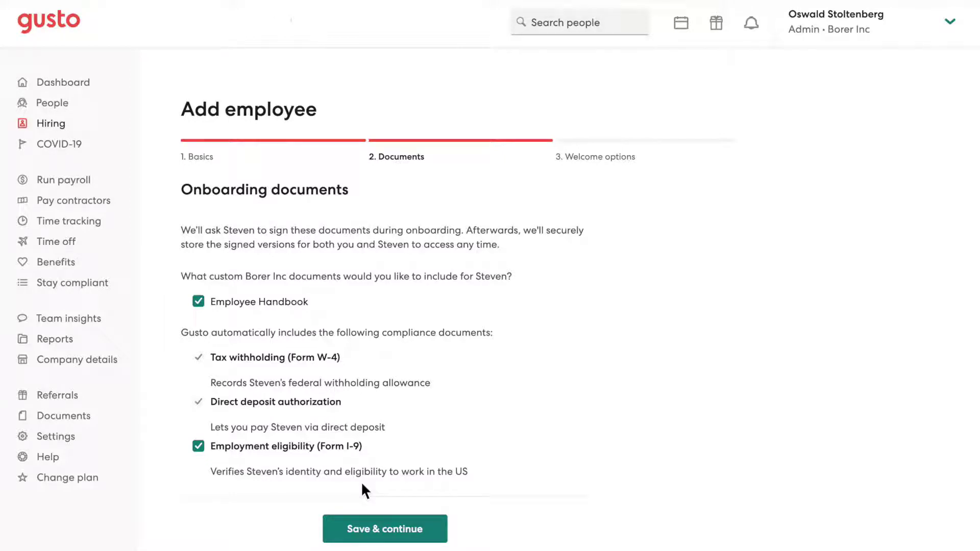
left_click(384, 529)
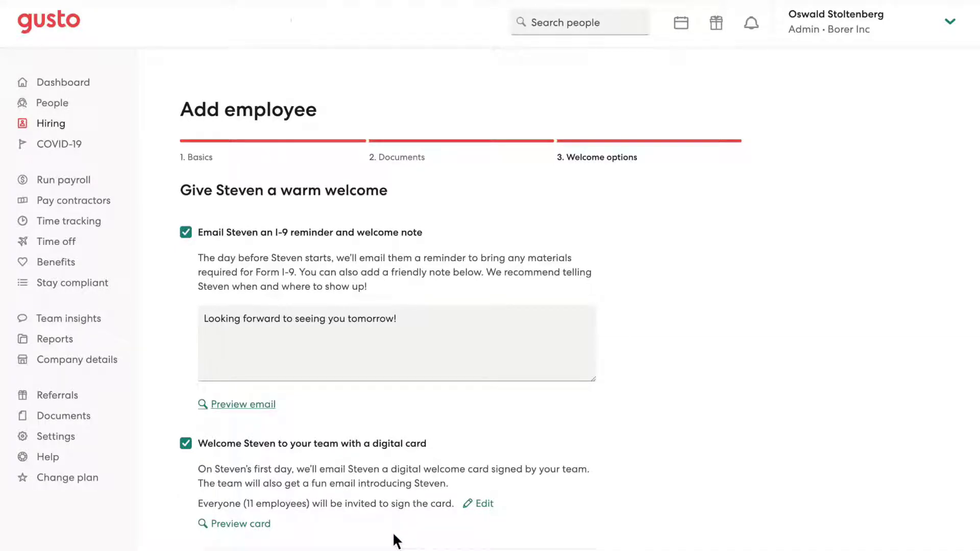
mouse_move(378, 528)
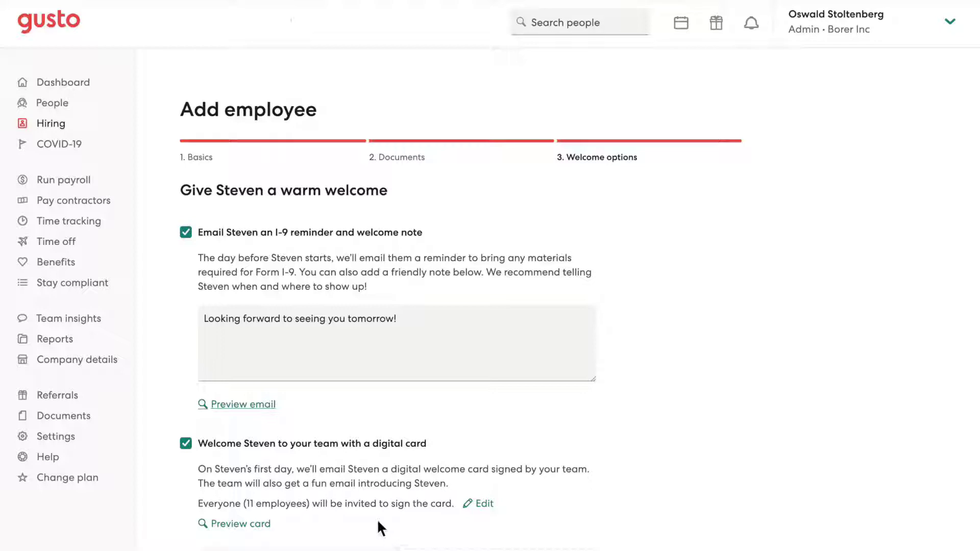
left_click(243, 404)
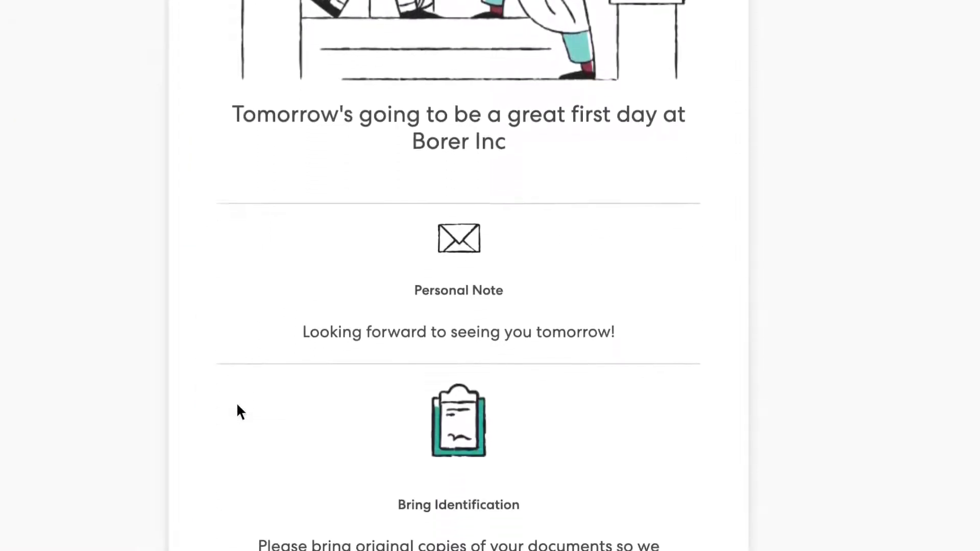
scroll("down", 3)
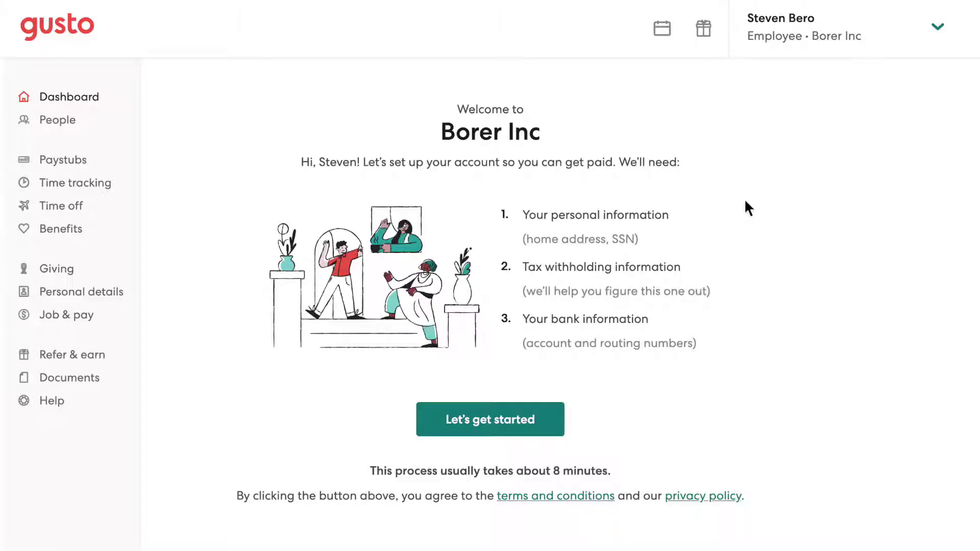
left_click(489, 419)
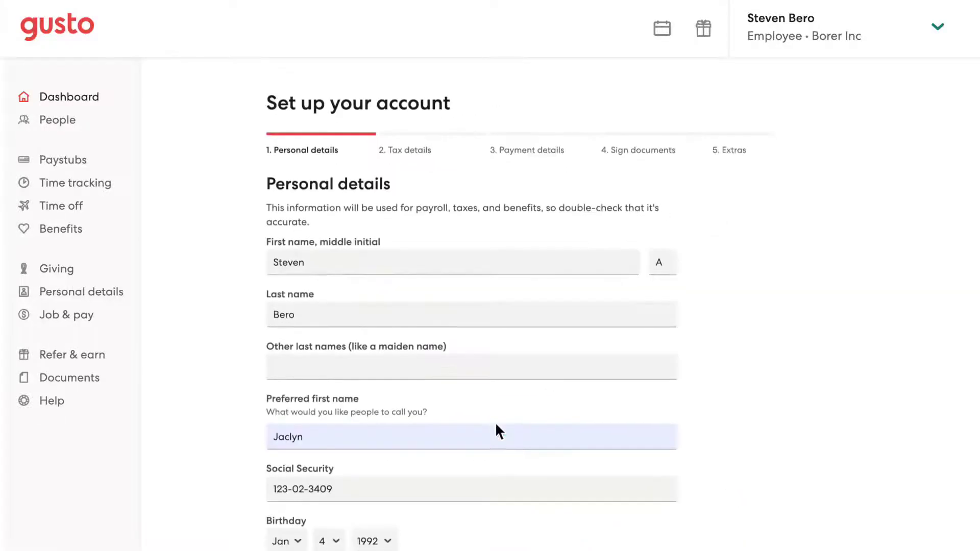
scroll("down", 3)
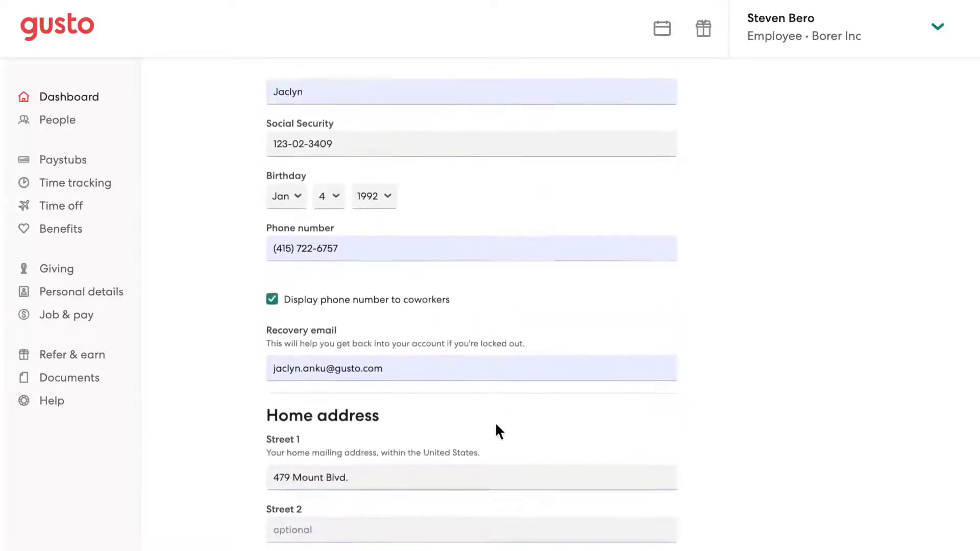
scroll("down", 3)
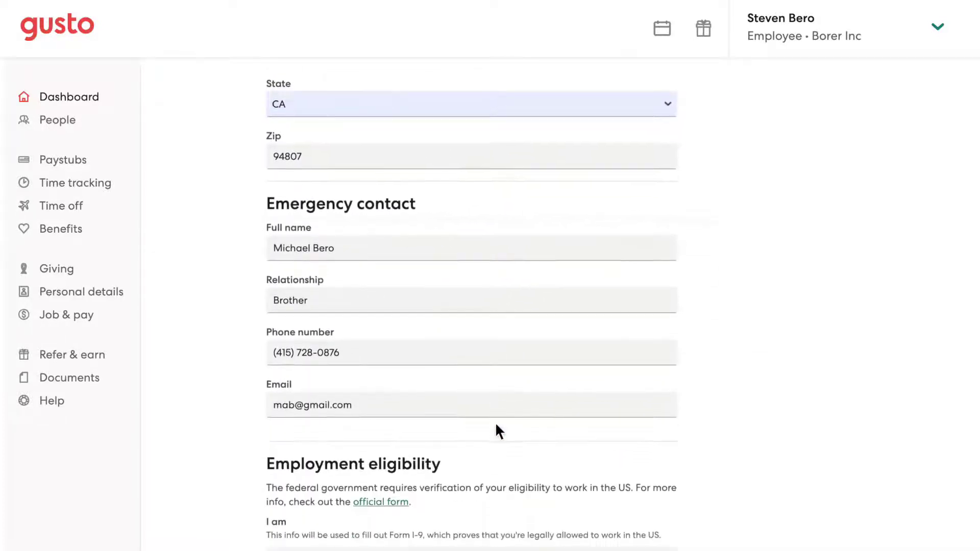
scroll("down", 3)
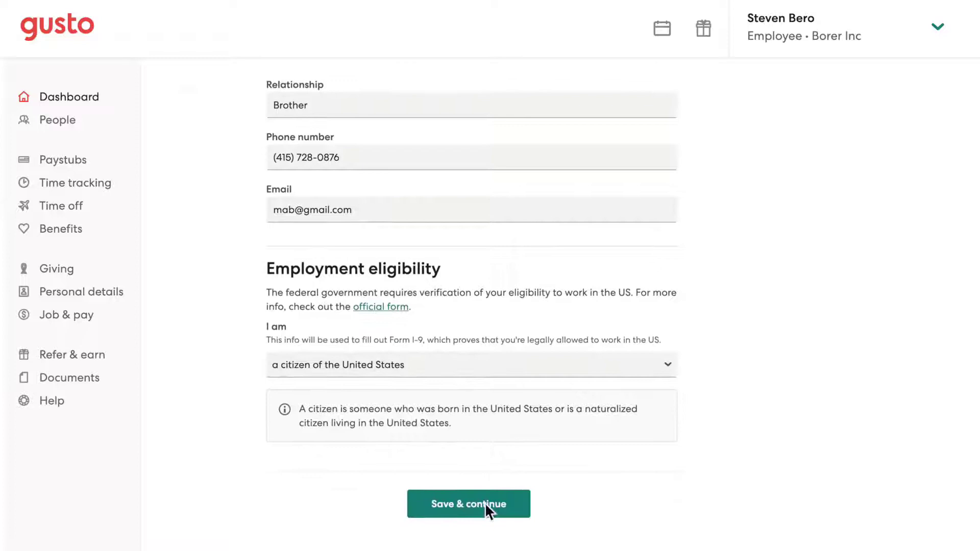
left_click(468, 503)
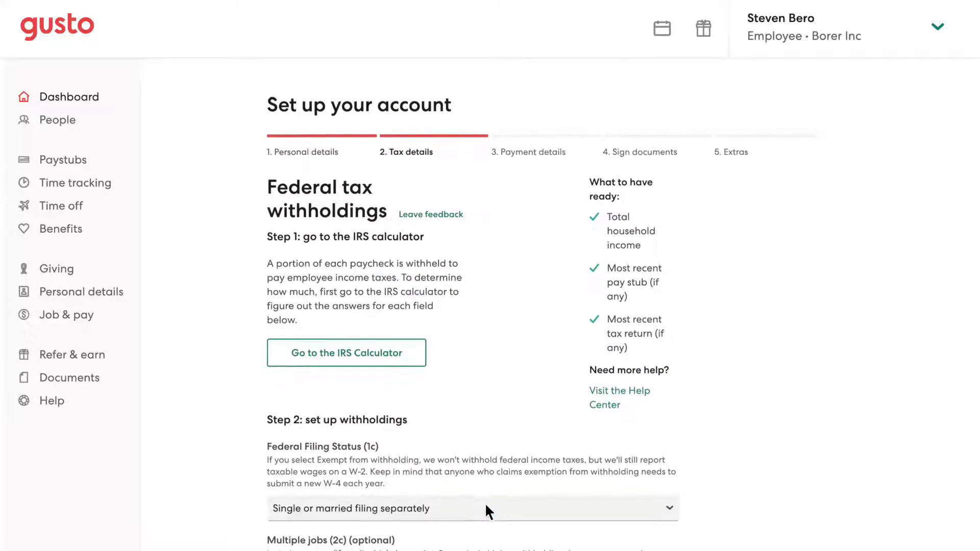
Review the federal and California tax withholdings and save them to reach Payment details
scroll("down", 3)
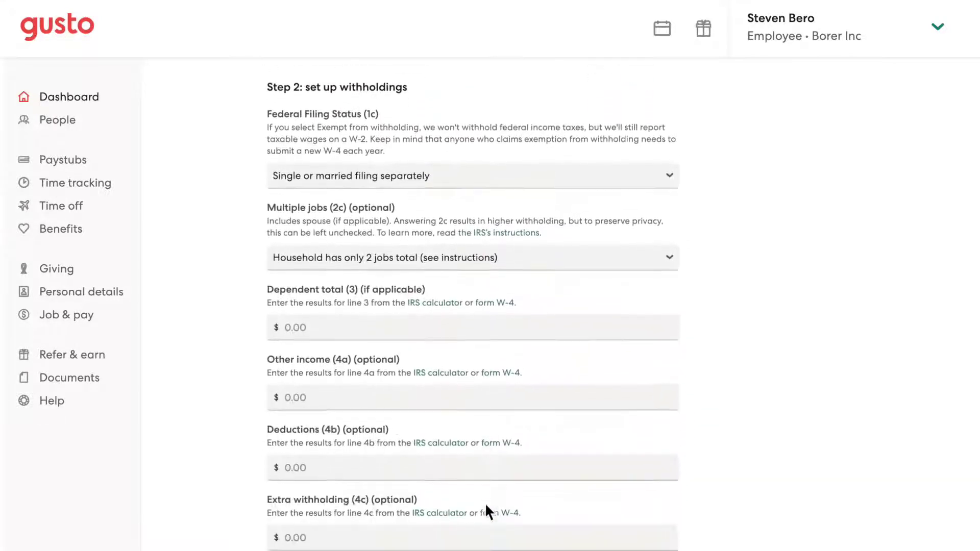
scroll("down", 3)
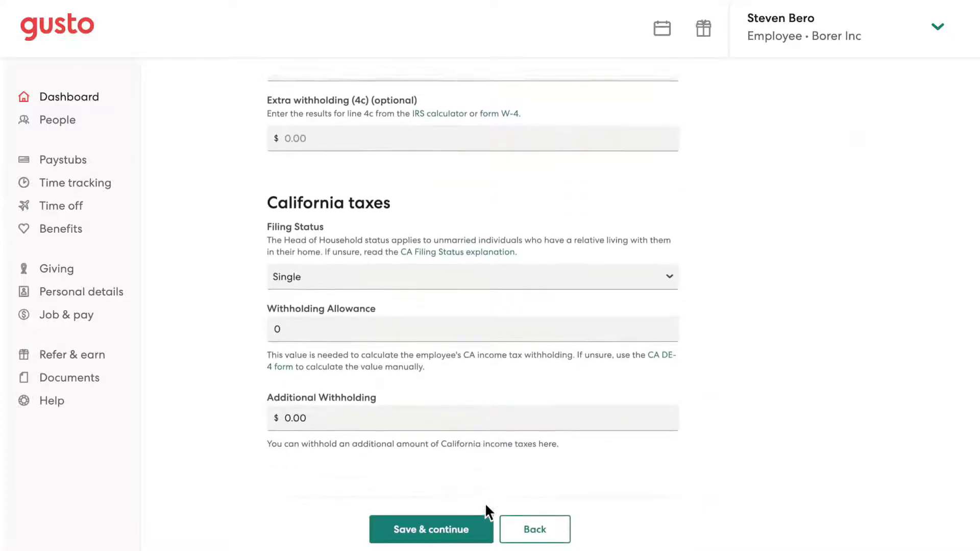
scroll("down", 3)
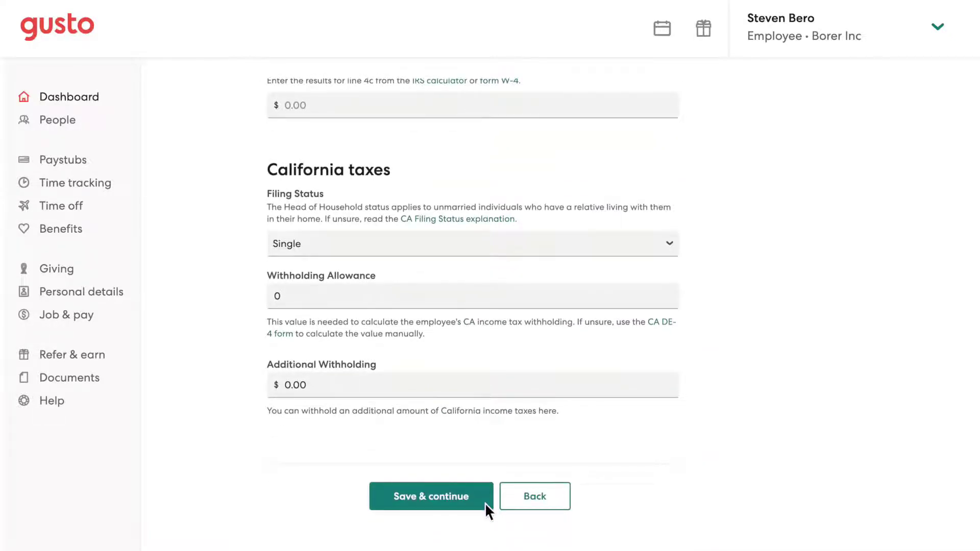
left_click(431, 496)
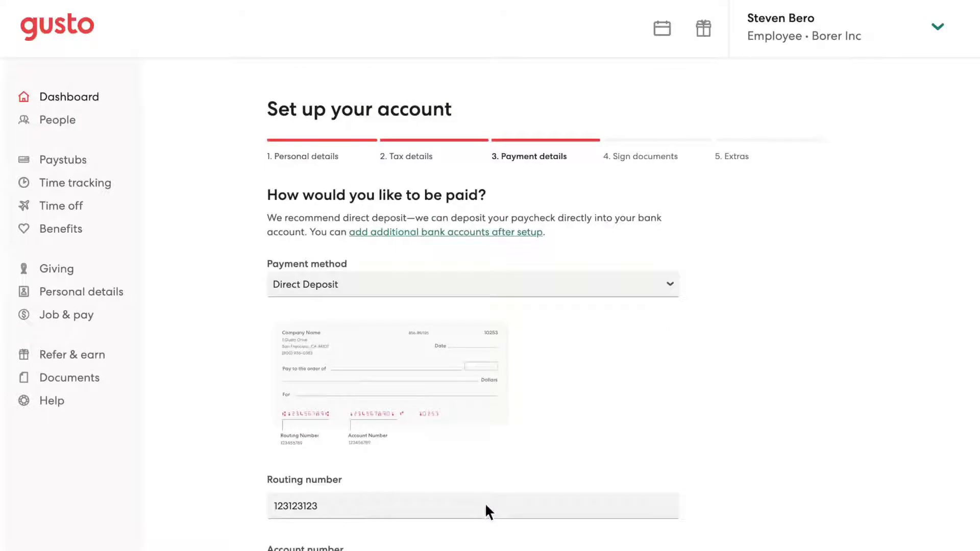
scroll("down", 3)
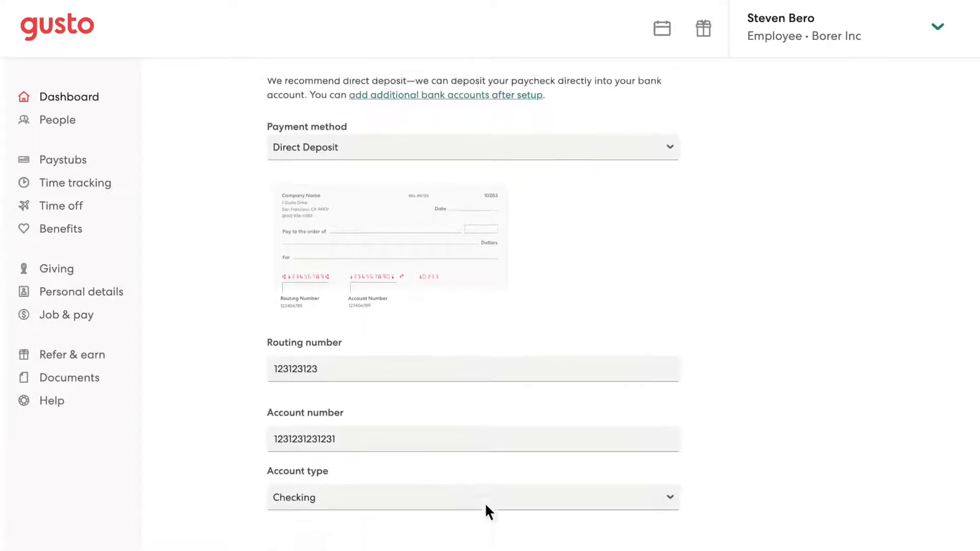
scroll("down", 3)
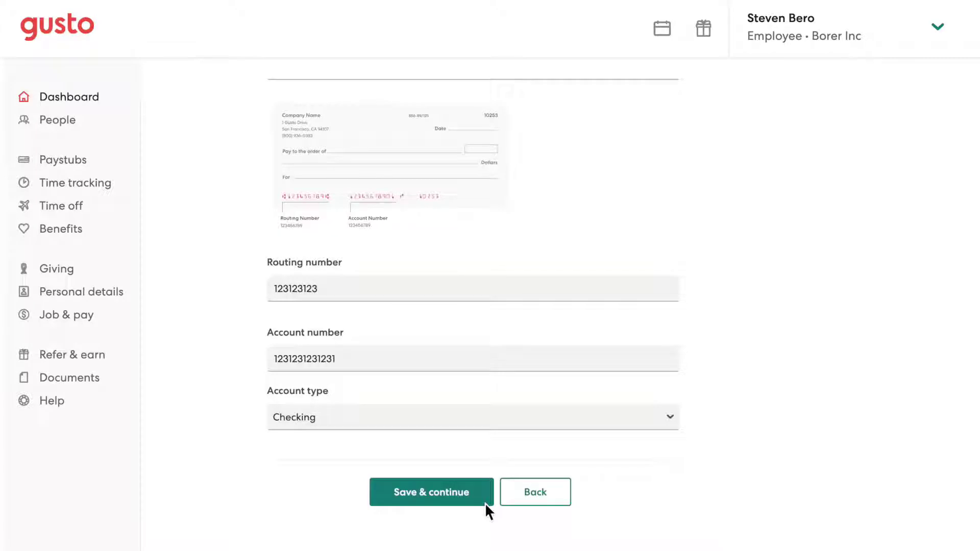
left_click(431, 492)
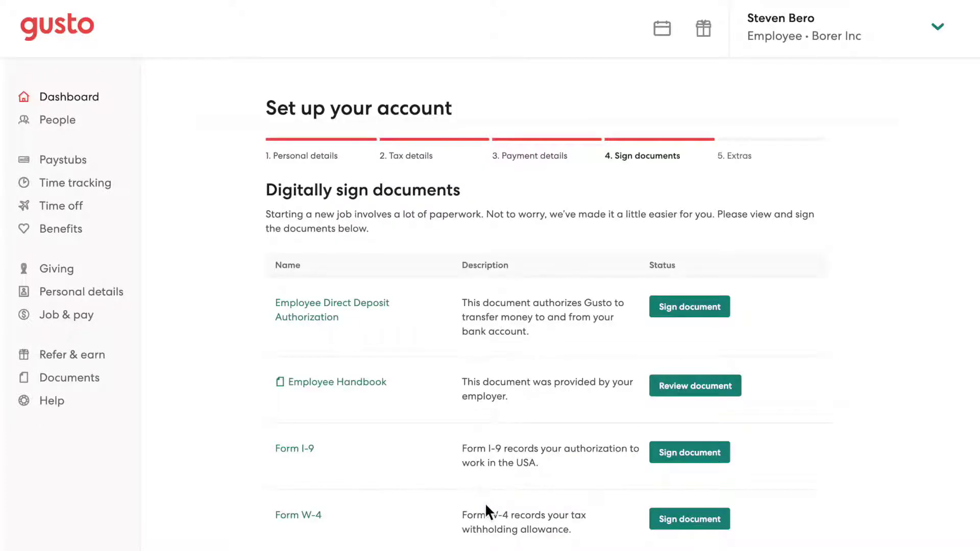
scroll("down", 3)
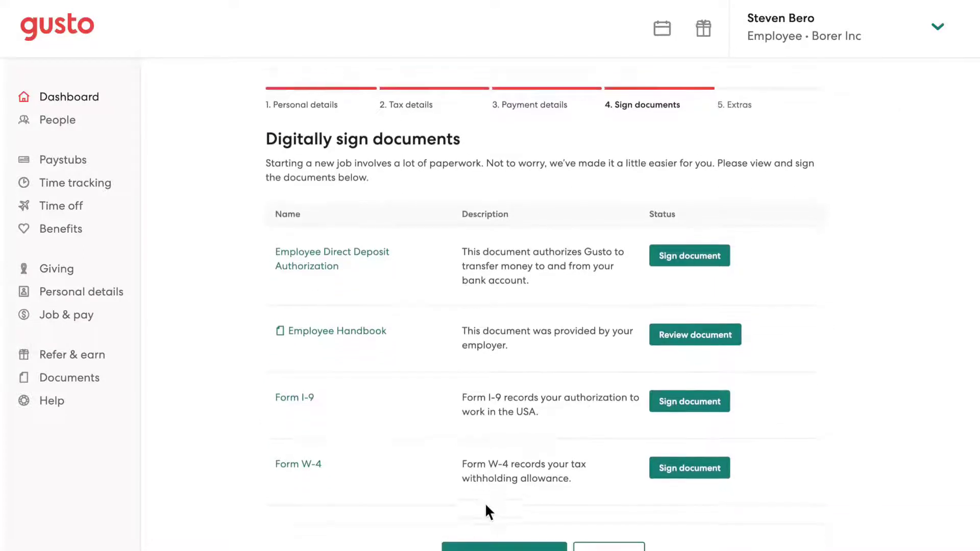
scroll("down", 3)
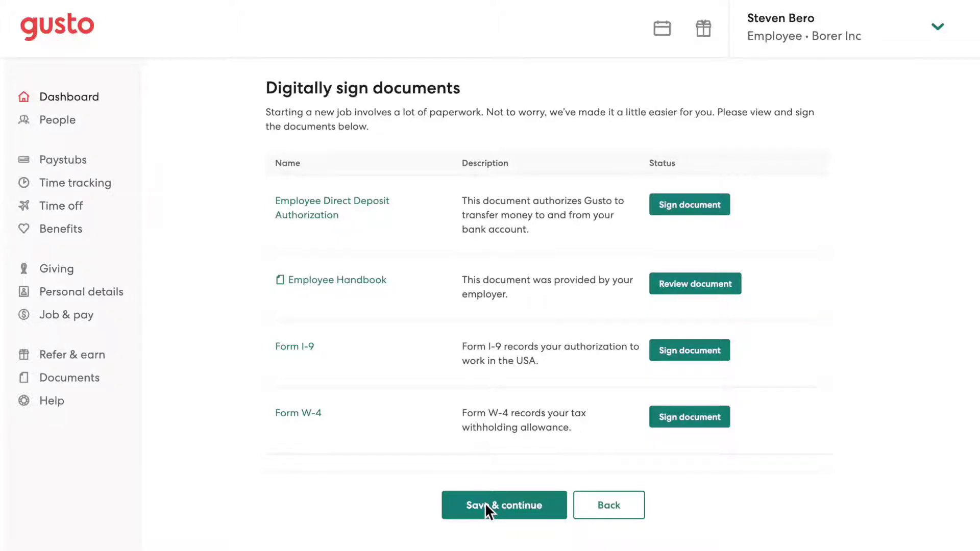
Continue from Sign documents through the Extras page with coworker note and fun facts
left_click(503, 506)
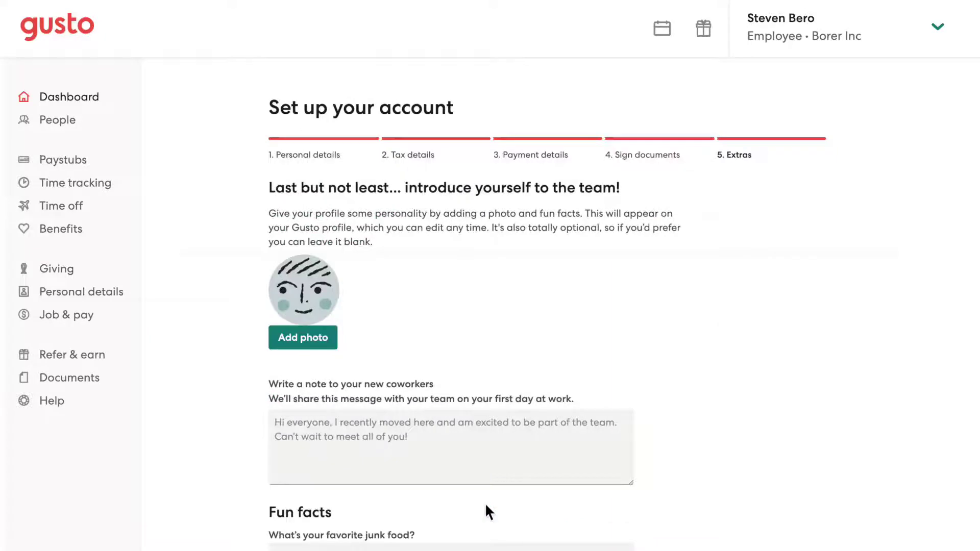
scroll("down", 3)
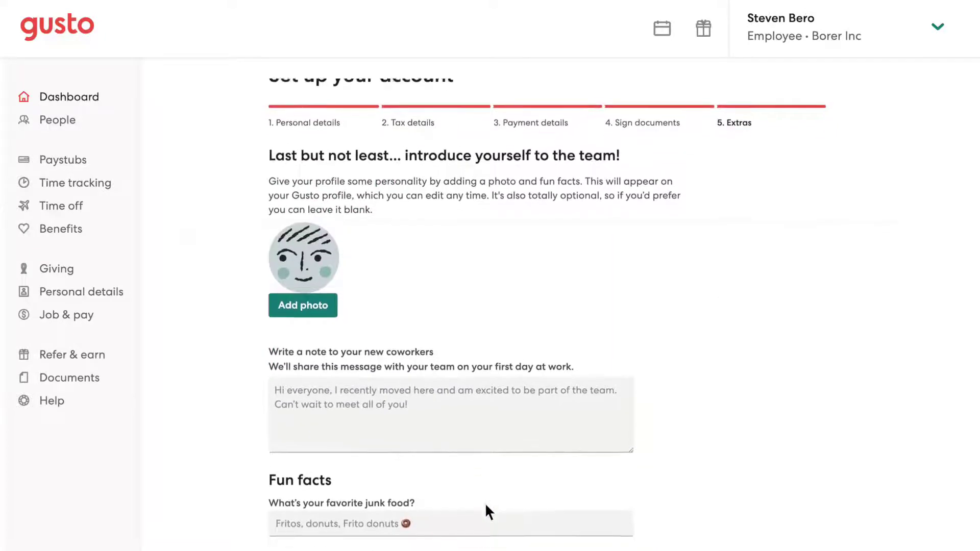
scroll("down", 3)
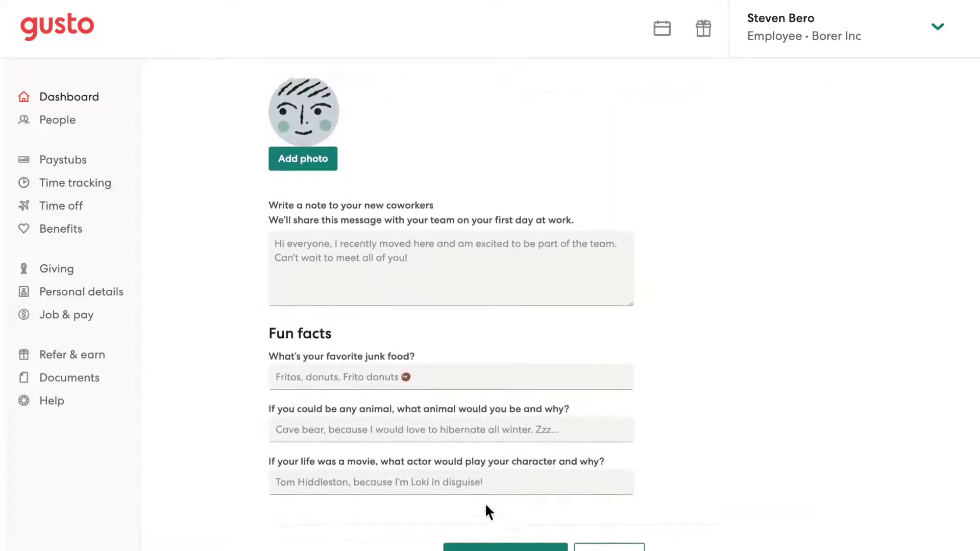
left_click(504, 547)
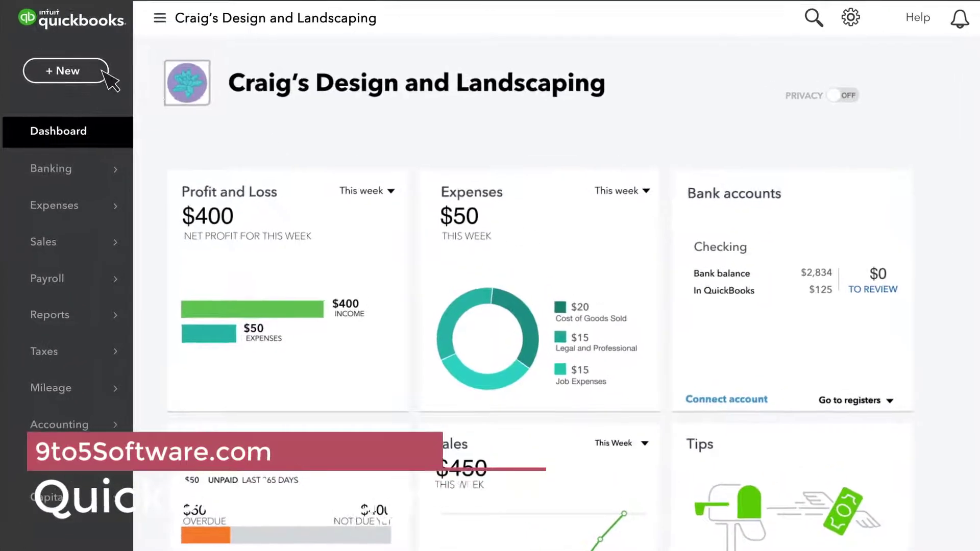
Navigate from the Dashboard to Payroll > Overview for Craig's Design and Landscaping
left_click(65, 71)
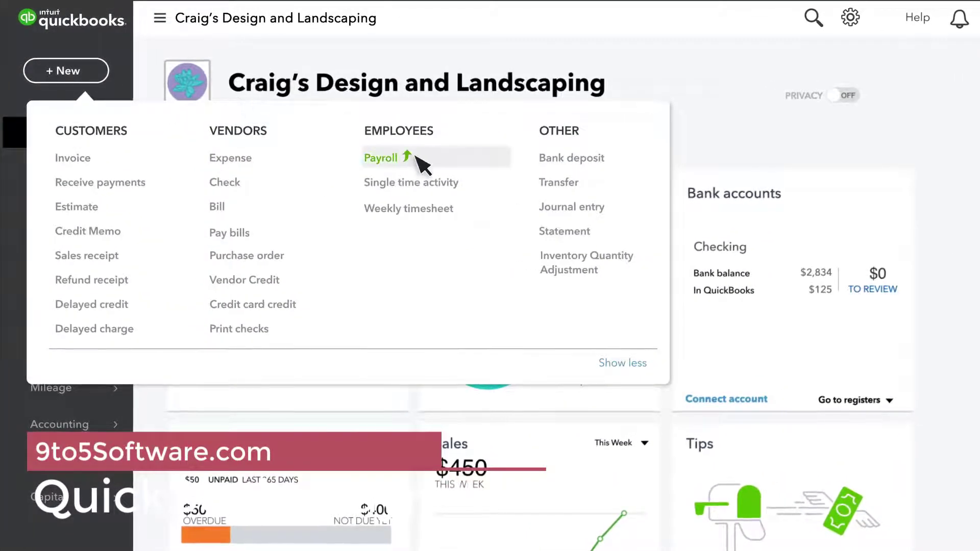
left_click(48, 278)
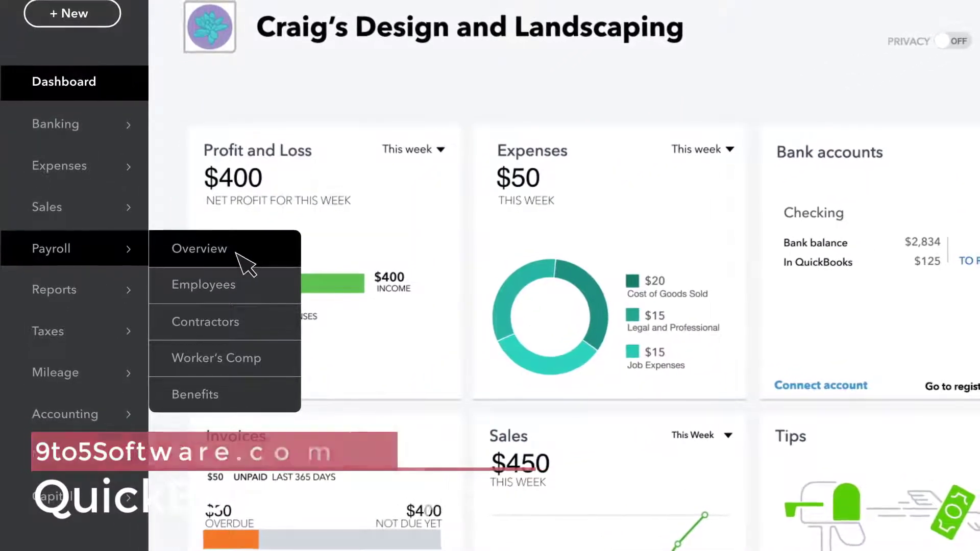
left_click(199, 248)
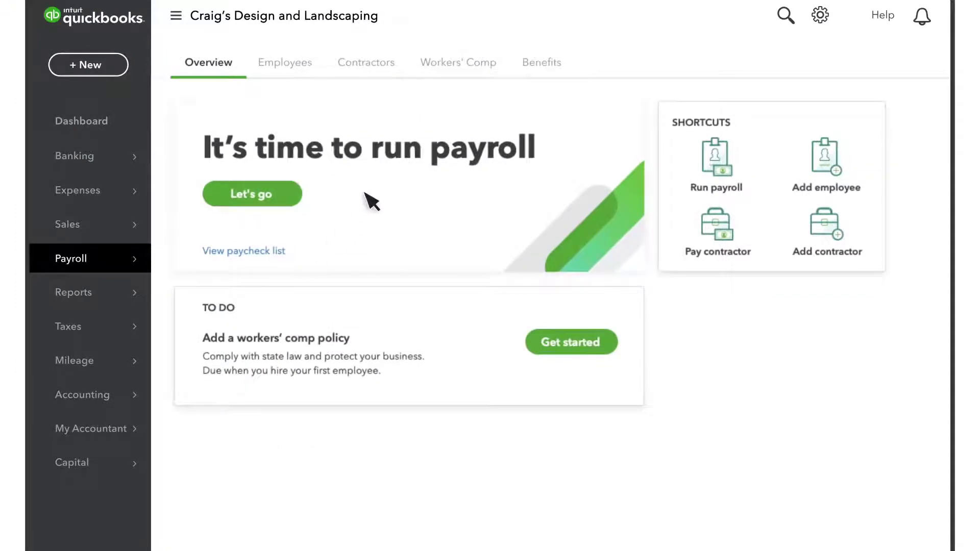
mouse_move(311, 233)
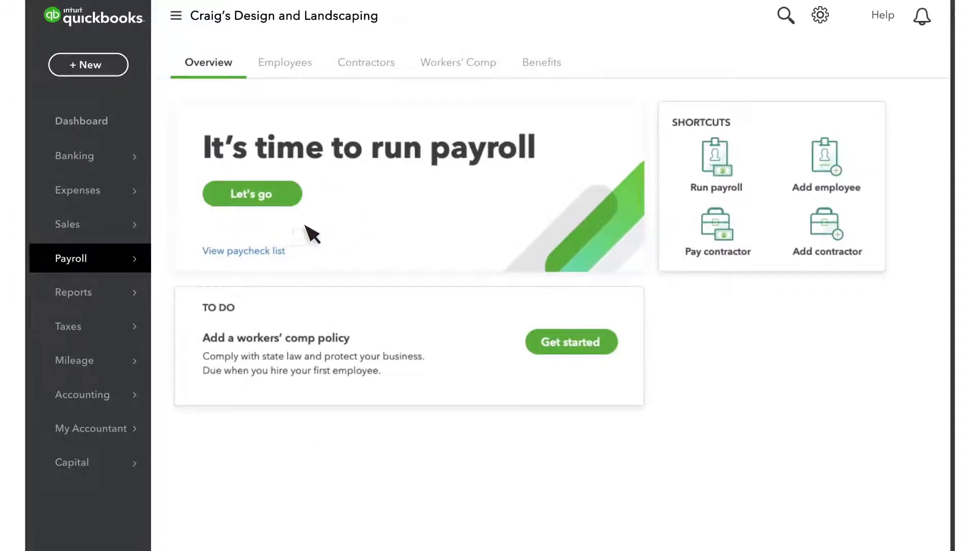
left_click(176, 15)
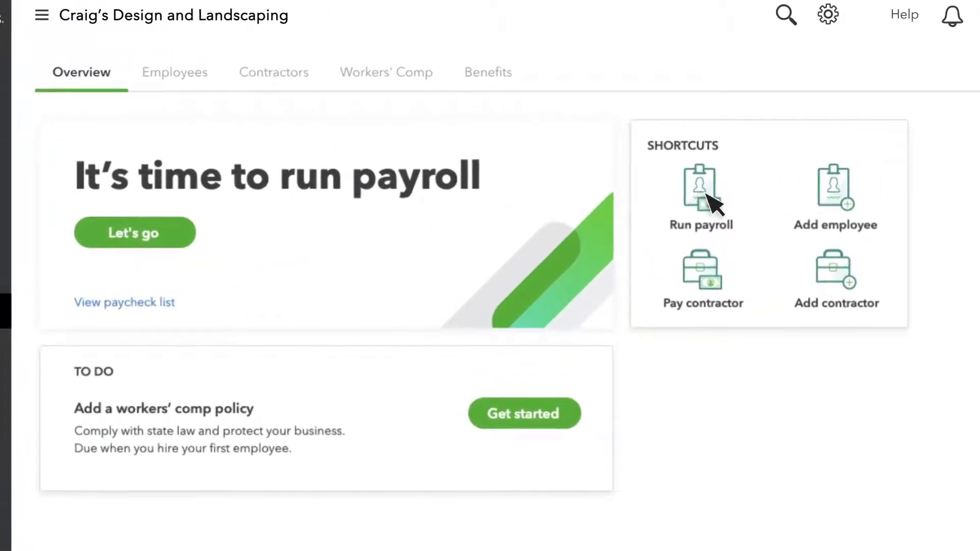
Start the Every Friday payroll and pay it from the Checking account
left_click(700, 190)
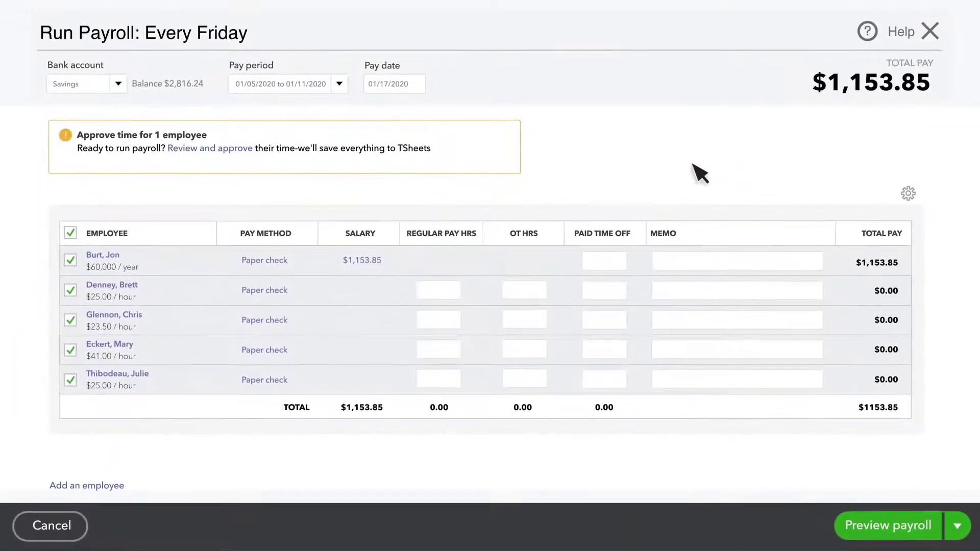
left_click(117, 84)
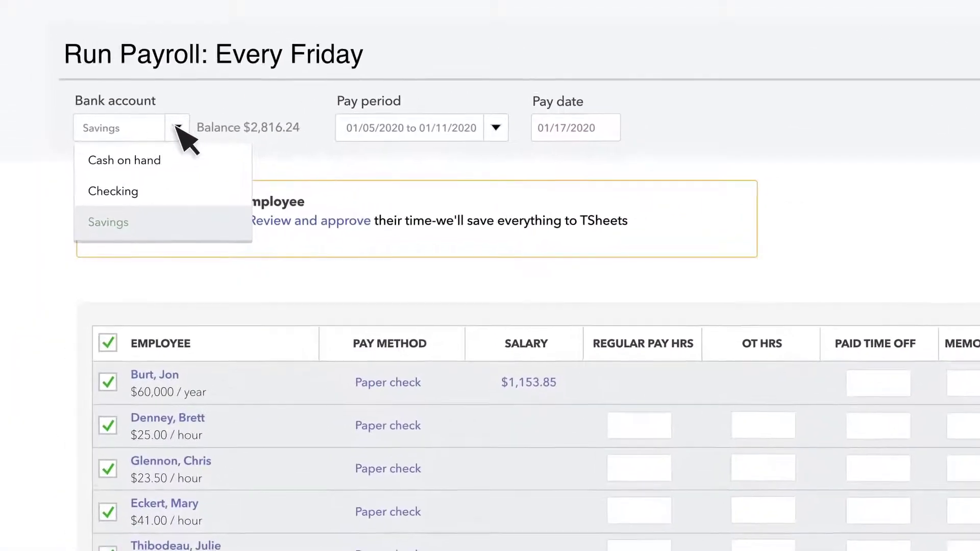
left_click(113, 191)
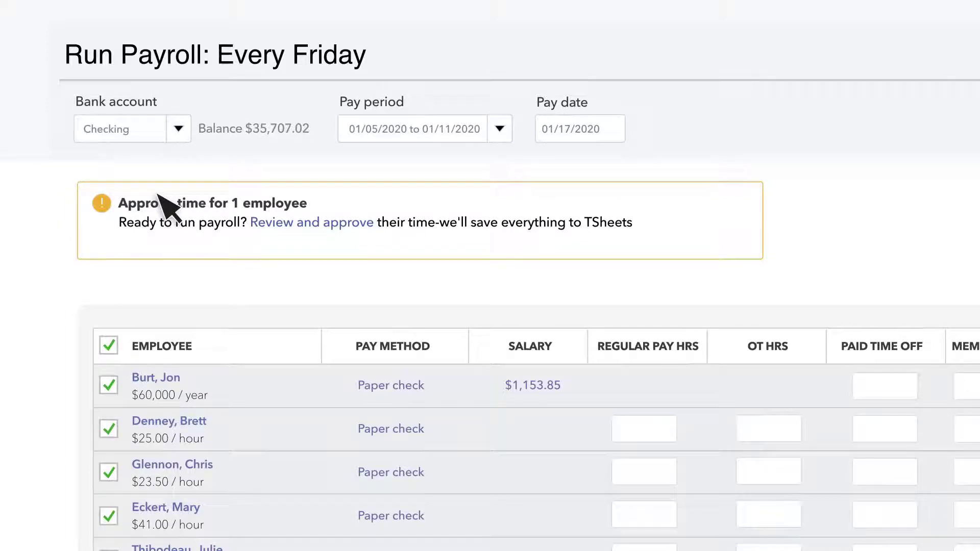
mouse_move(215, 188)
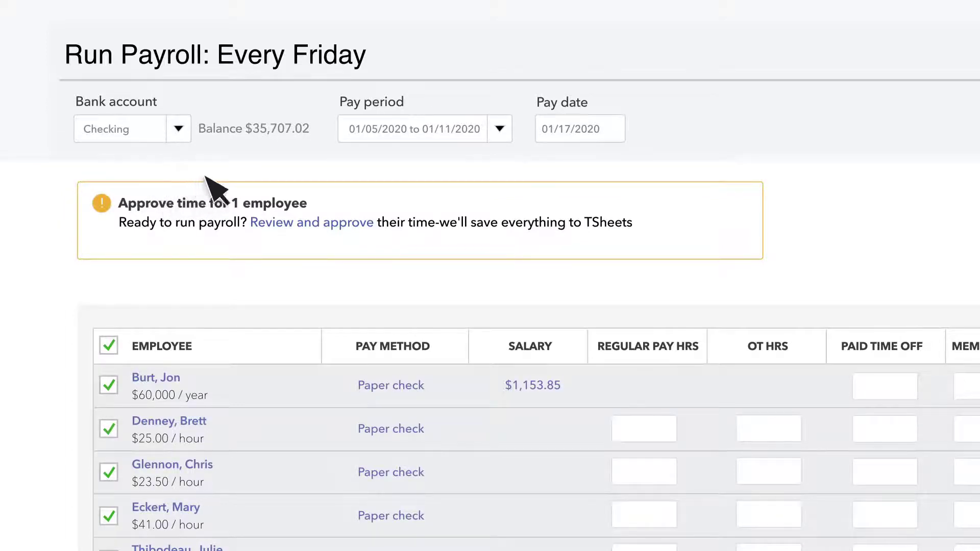
mouse_move(278, 157)
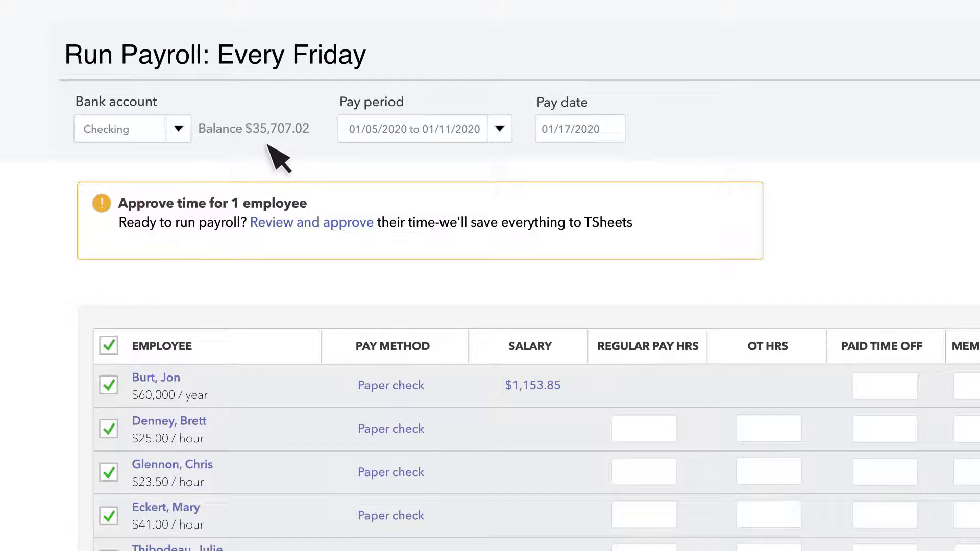
mouse_move(313, 168)
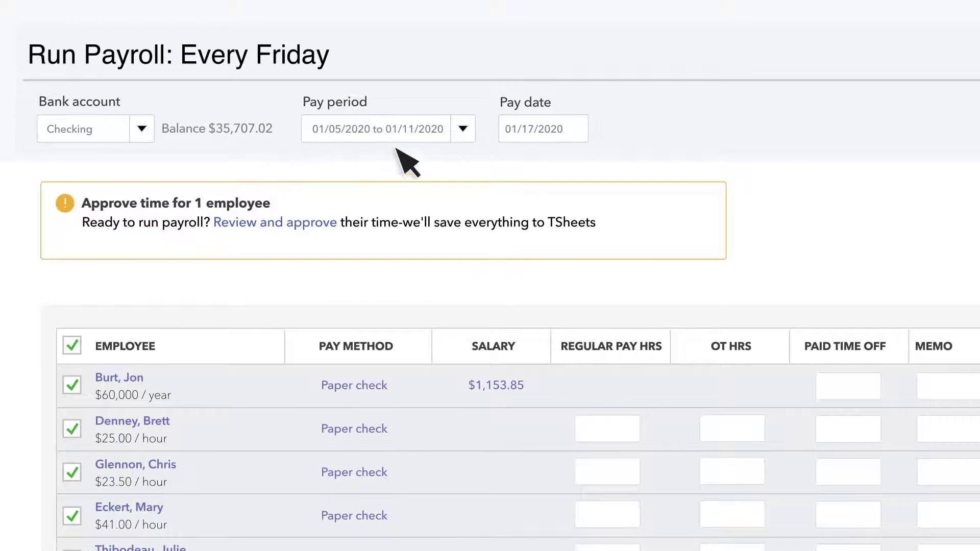
mouse_move(557, 160)
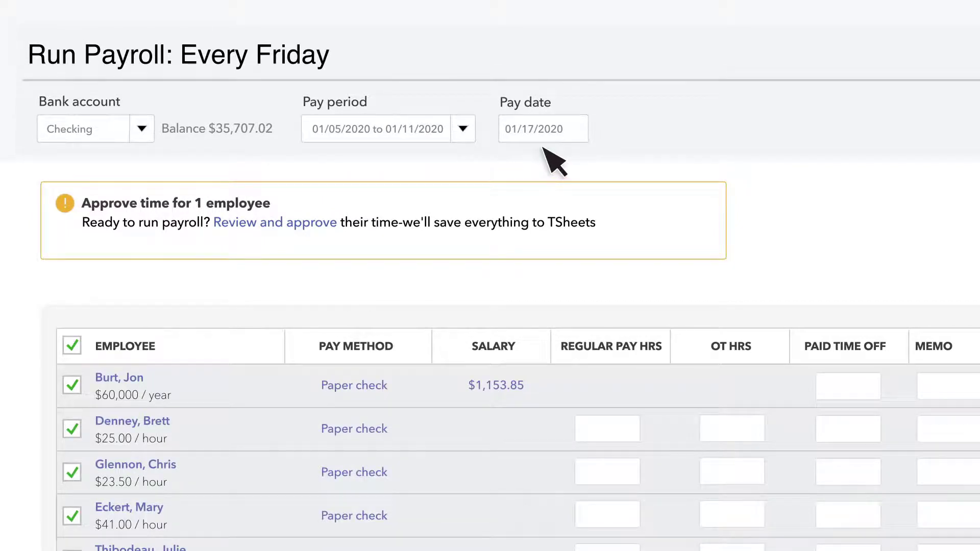
scroll("down", 3)
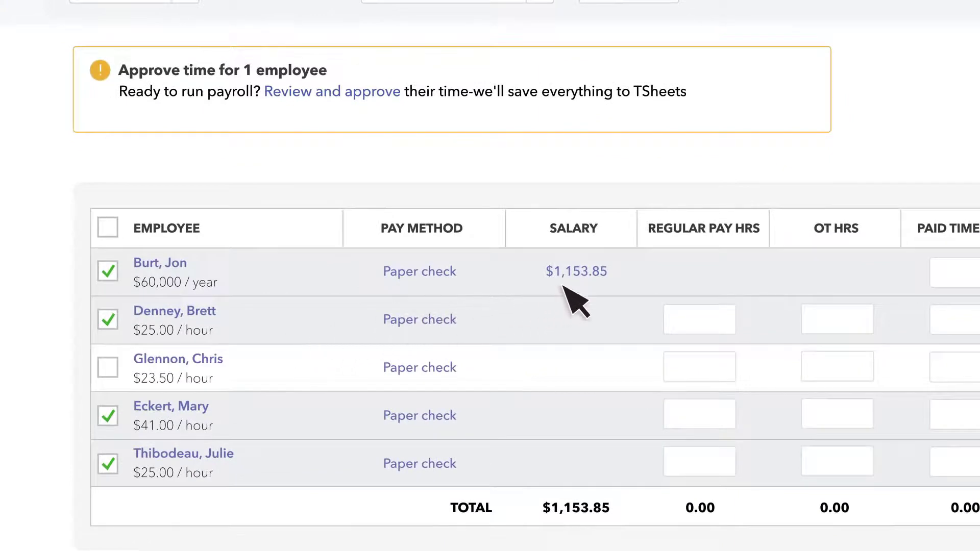
mouse_move(394, 324)
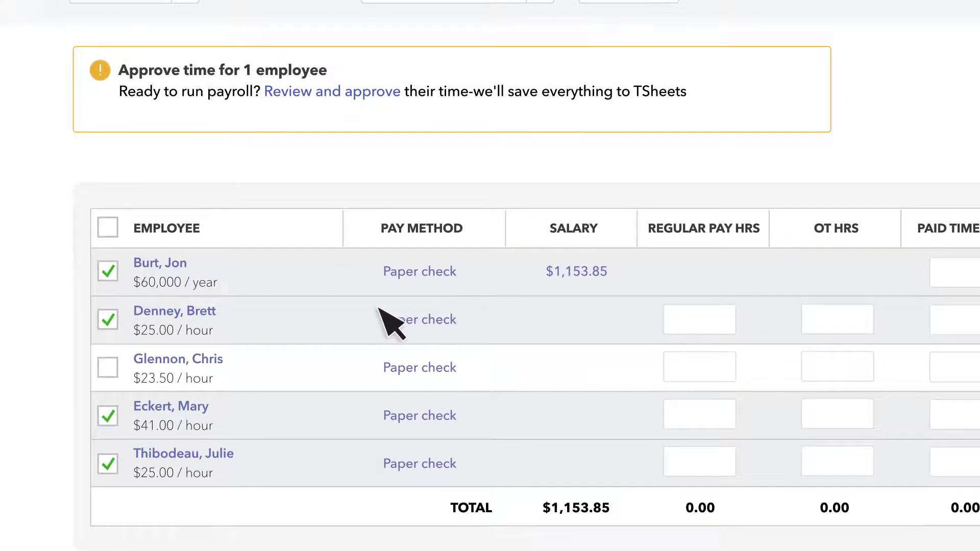
mouse_move(241, 306)
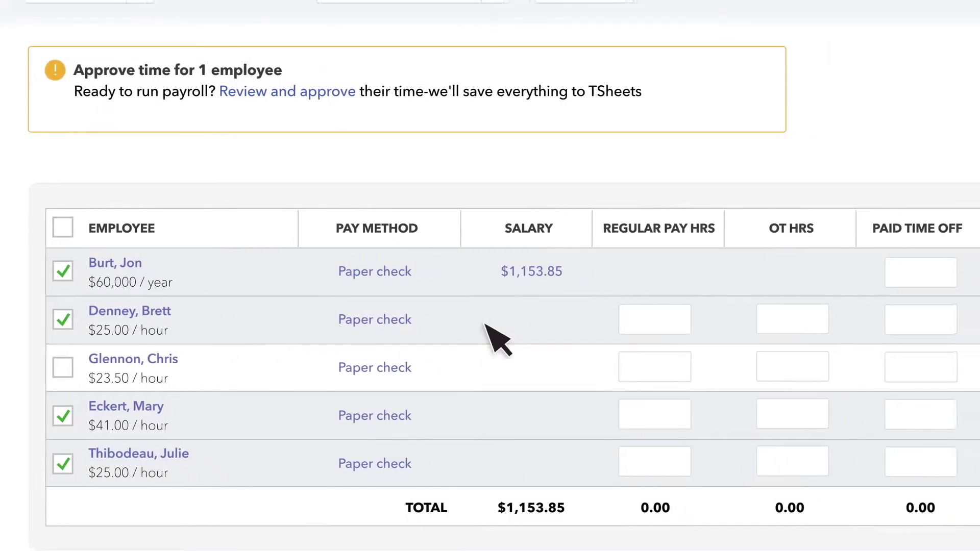
type("35.00")
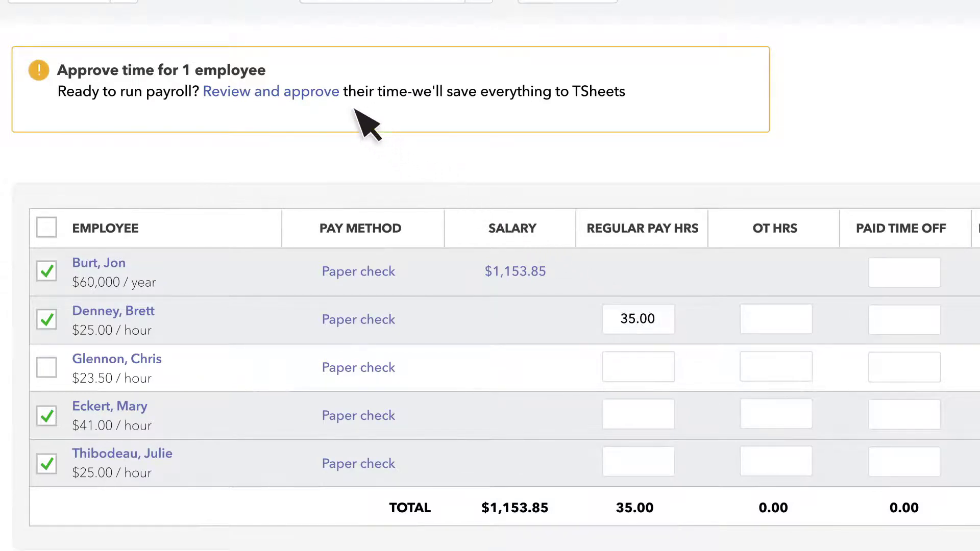
Approve all employees' tracked time, filling 150.80 regular and 0.54 overtime hours
left_click(271, 91)
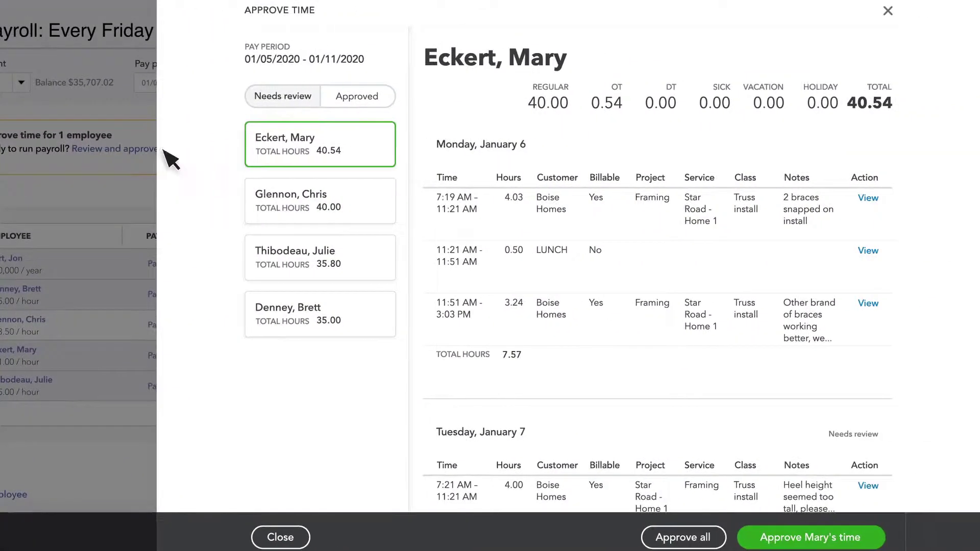
mouse_move(850, 141)
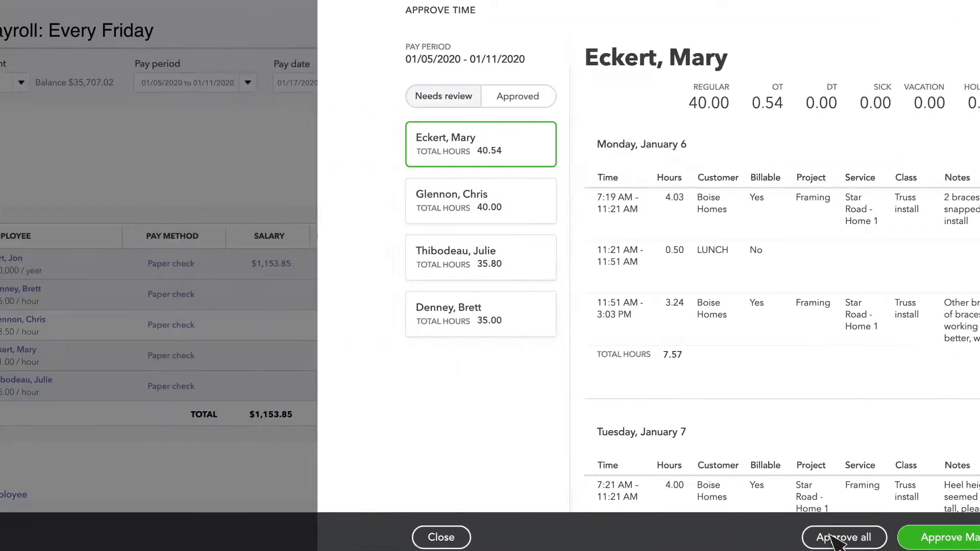
left_click(844, 538)
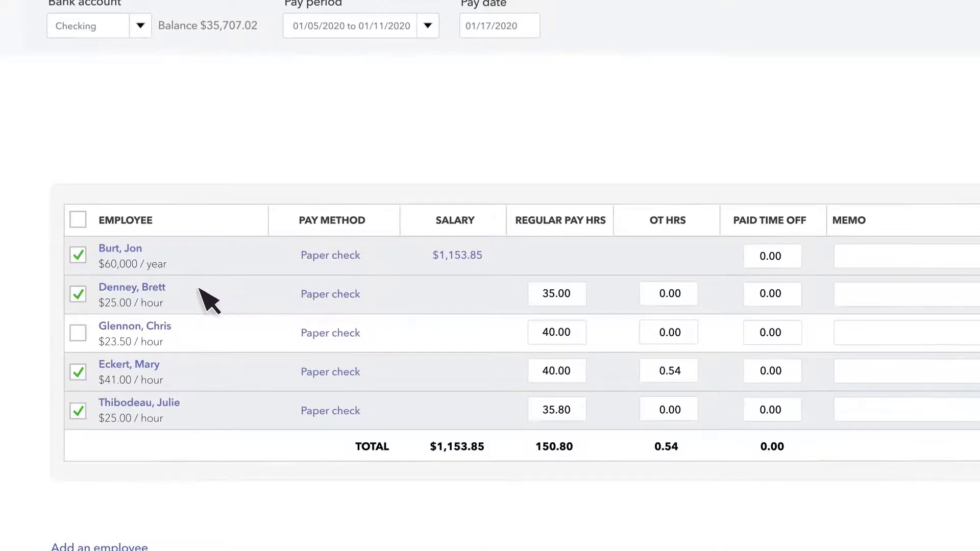
left_click(132, 287)
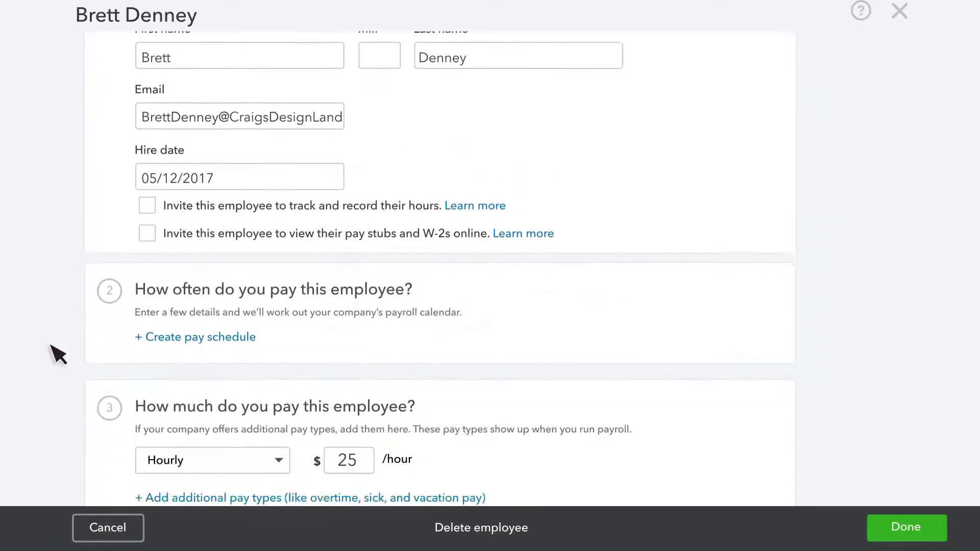
left_click(250, 156)
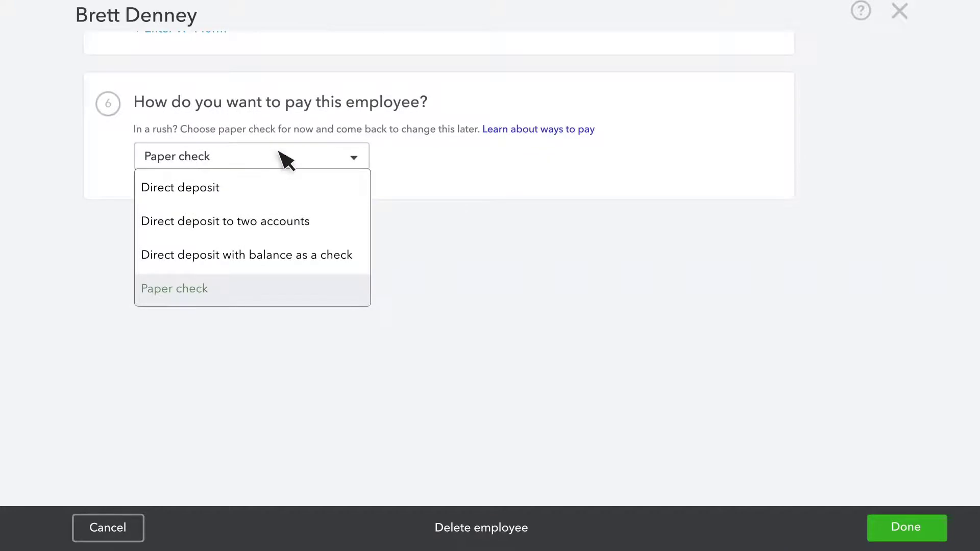
left_click(180, 187)
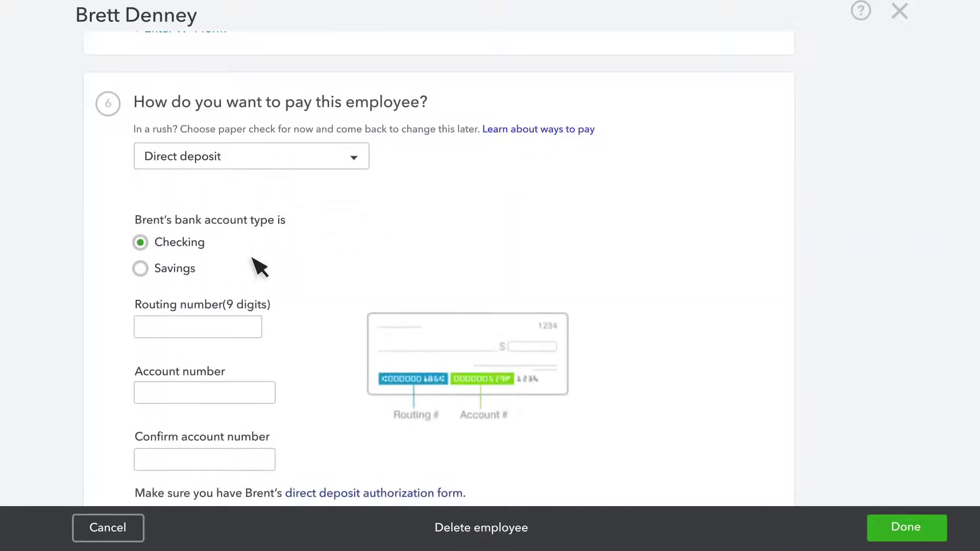
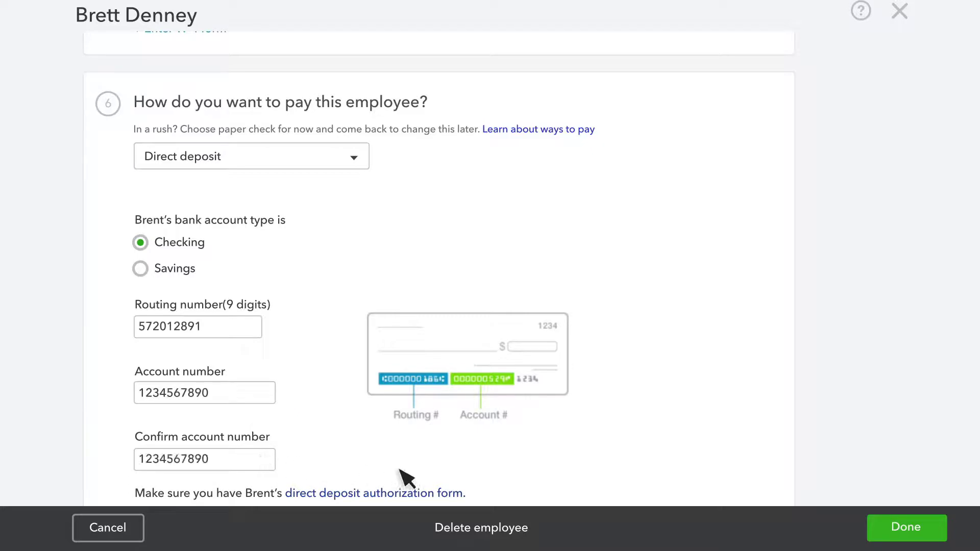
left_click(906, 527)
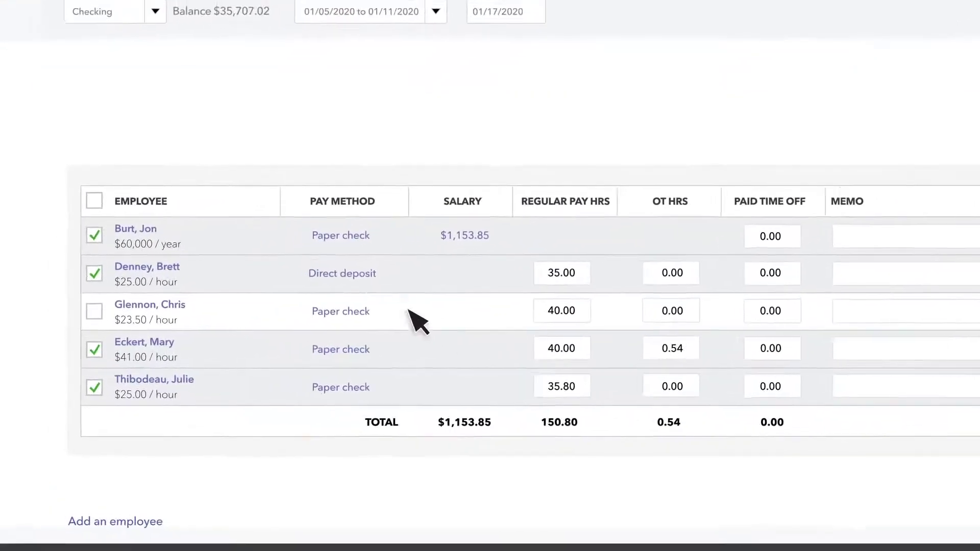
scroll("up", 3)
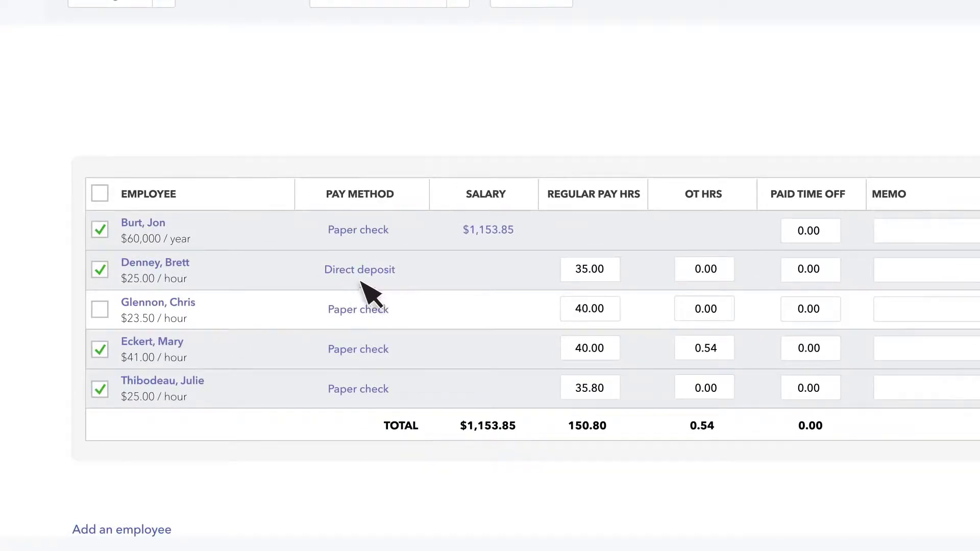
left_click(360, 269)
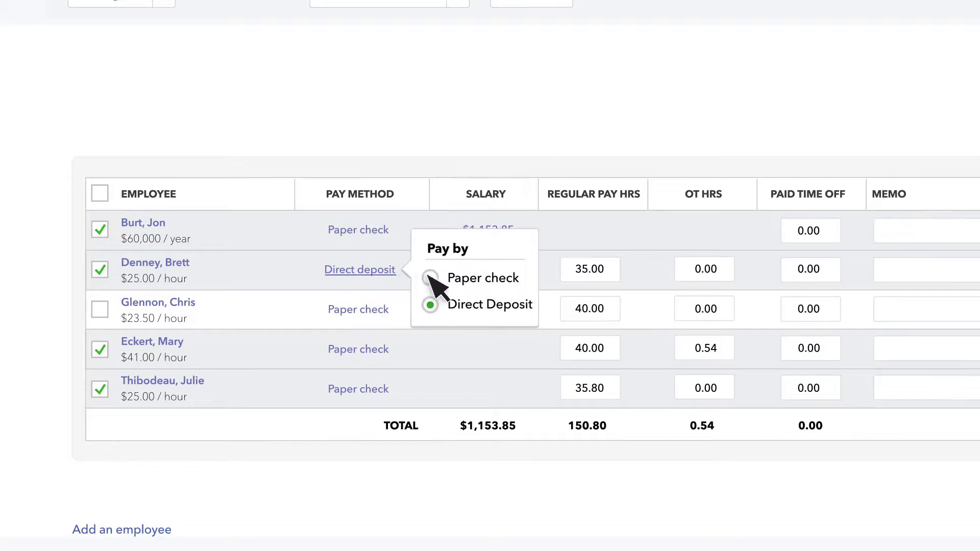
left_click(429, 277)
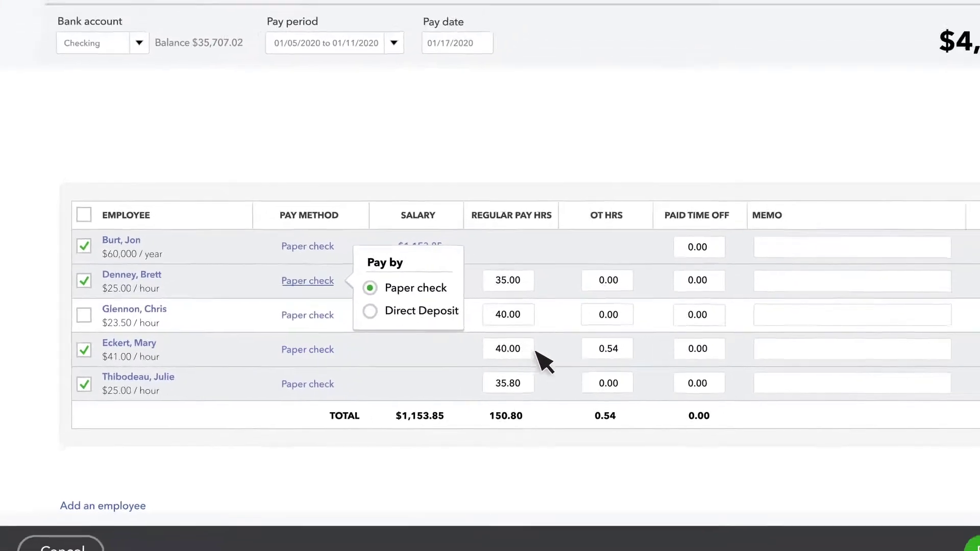
left_click(892, 525)
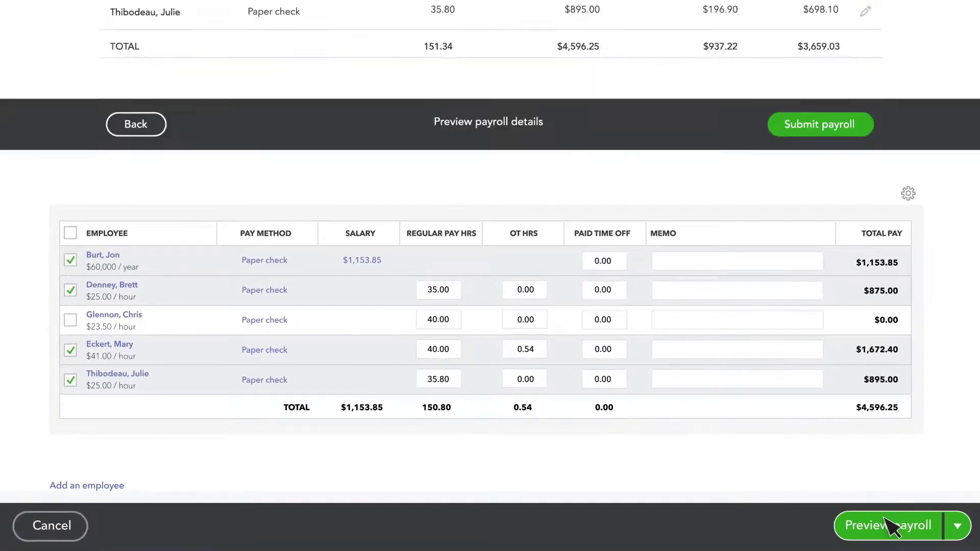
Preview the payroll showing 4 paper checks totaling $4,596.25
left_click(890, 524)
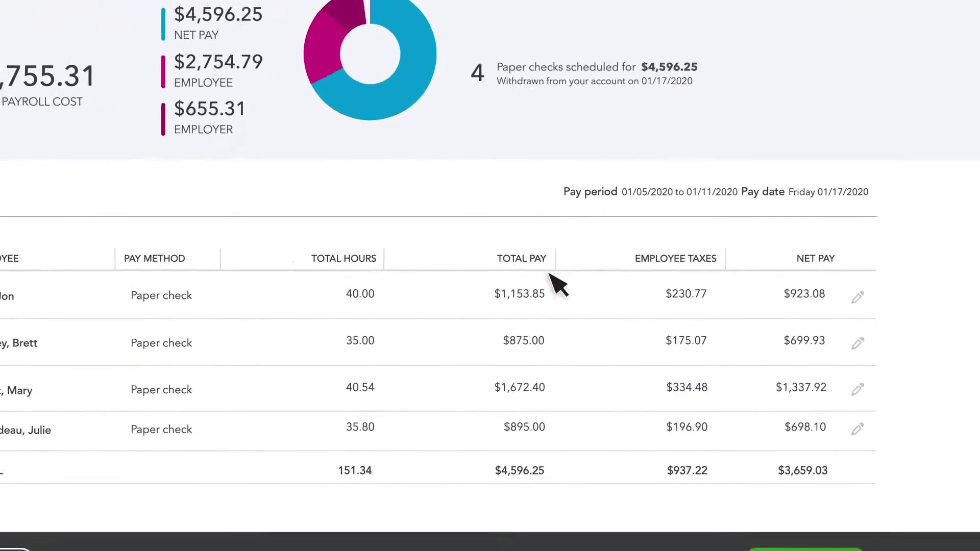
scroll("down", 3)
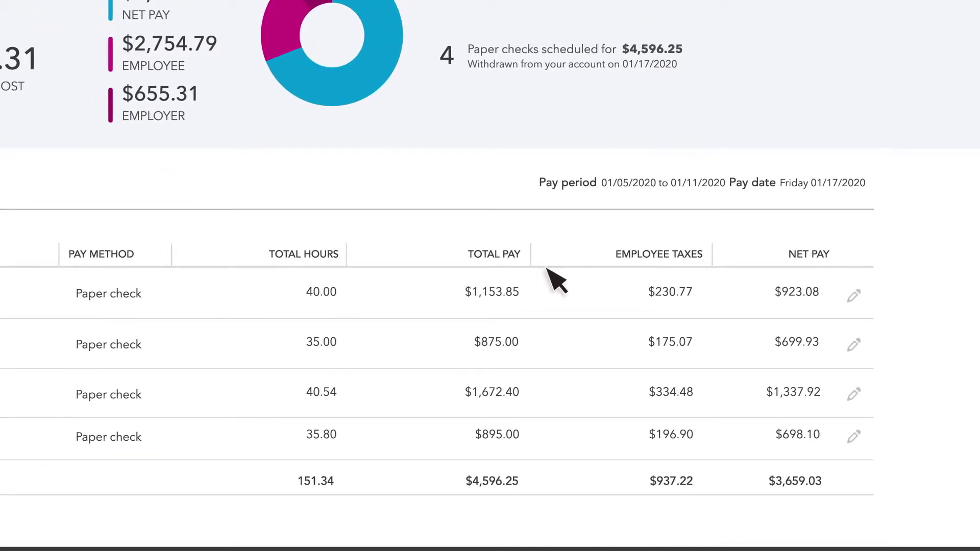